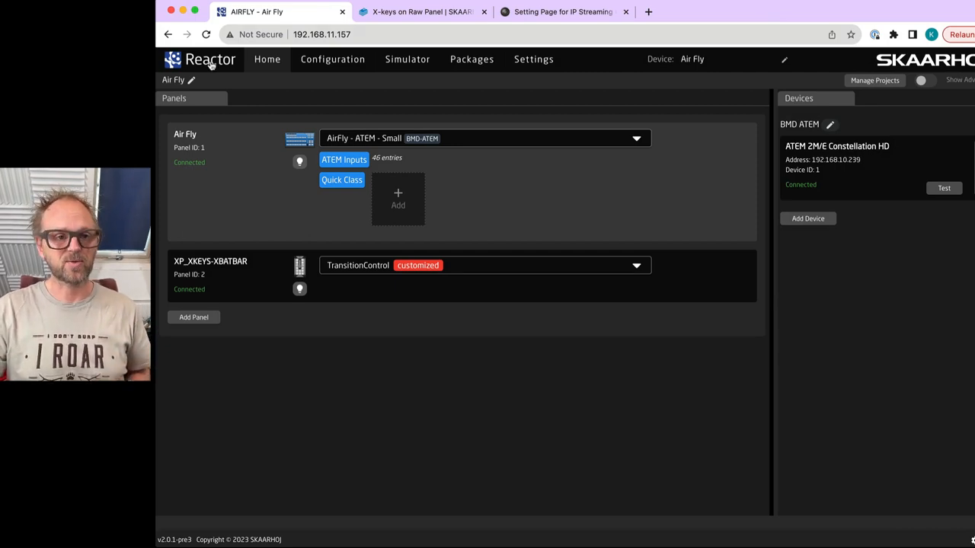
- Show the Simulator view with the connected switcher panel and X-keys T-bar
click(407, 58)
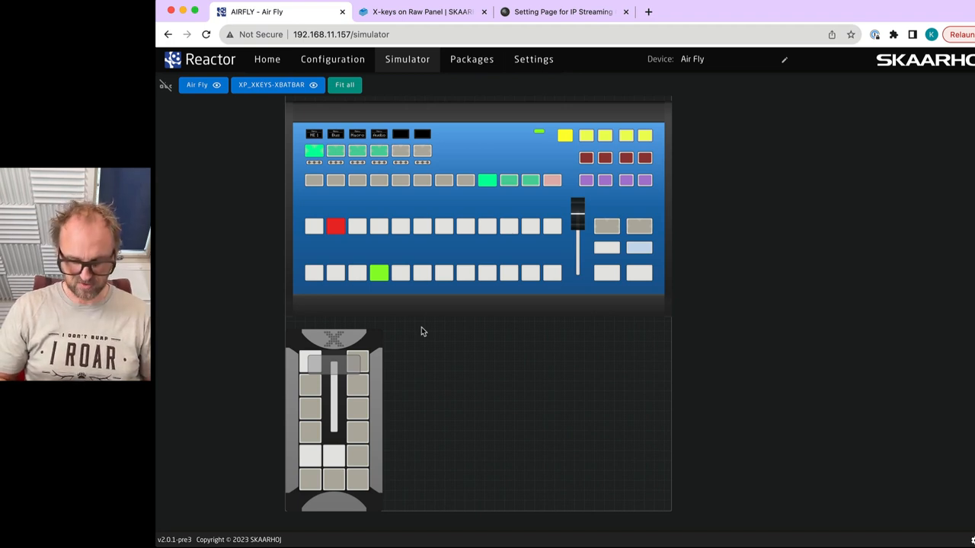
- Add the discovered XP_XKEYS-XK12JOYSTICK panel from the panels overview
click(269, 58)
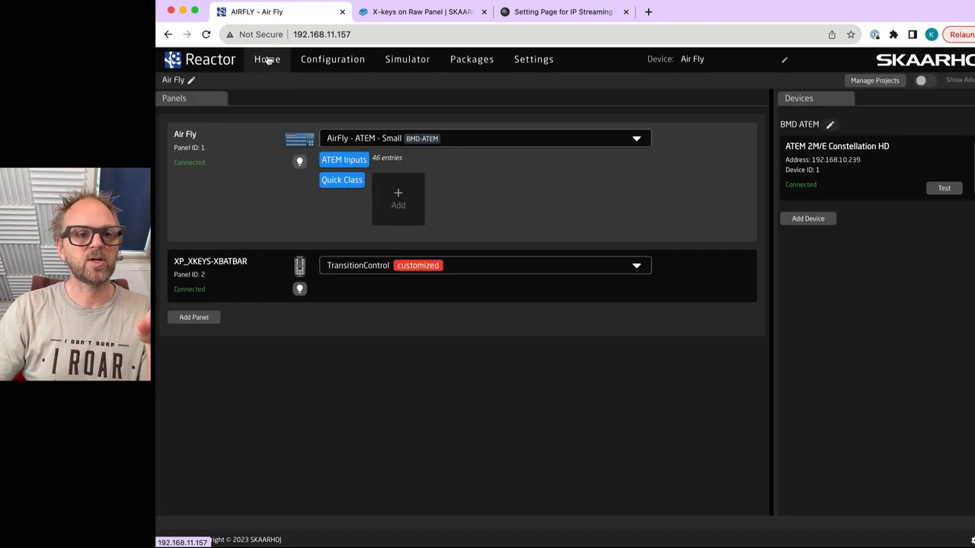
click(194, 318)
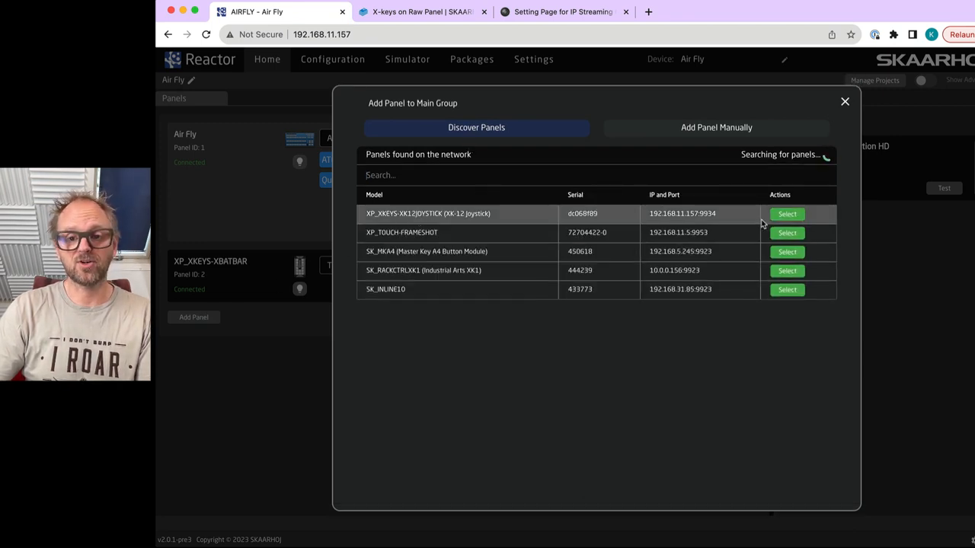
click(785, 213)
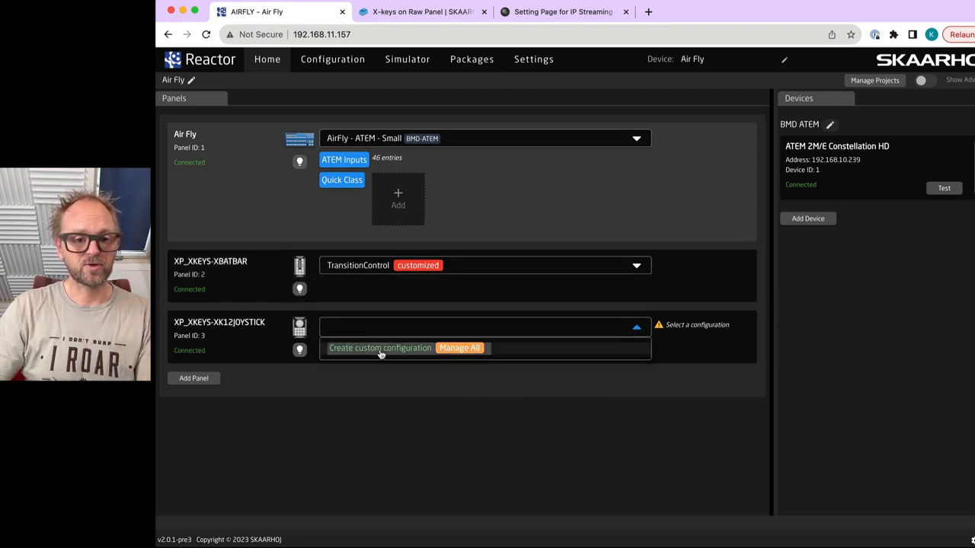
- Create a custom configuration named CameraControl for the joystick and begin editing it
click(381, 347)
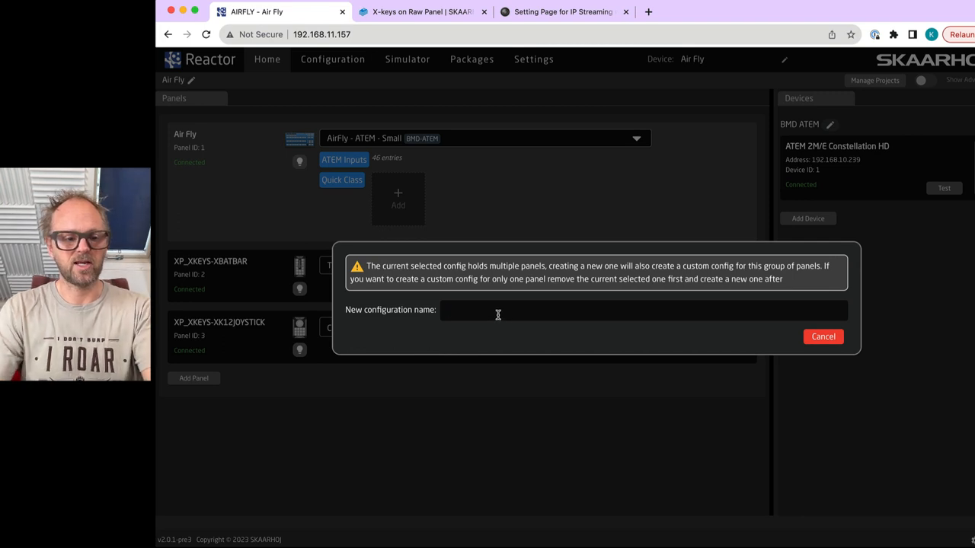
text(Cam)
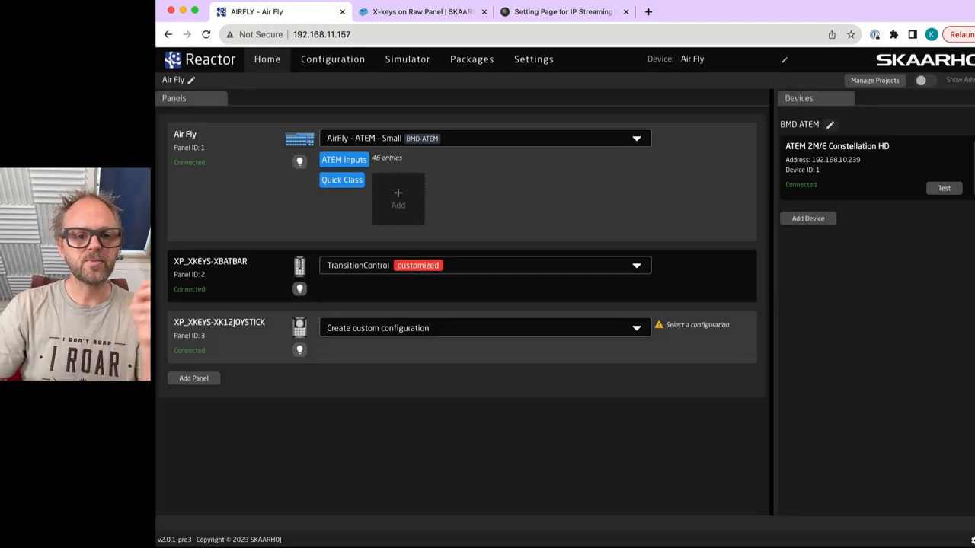
click(484, 328)
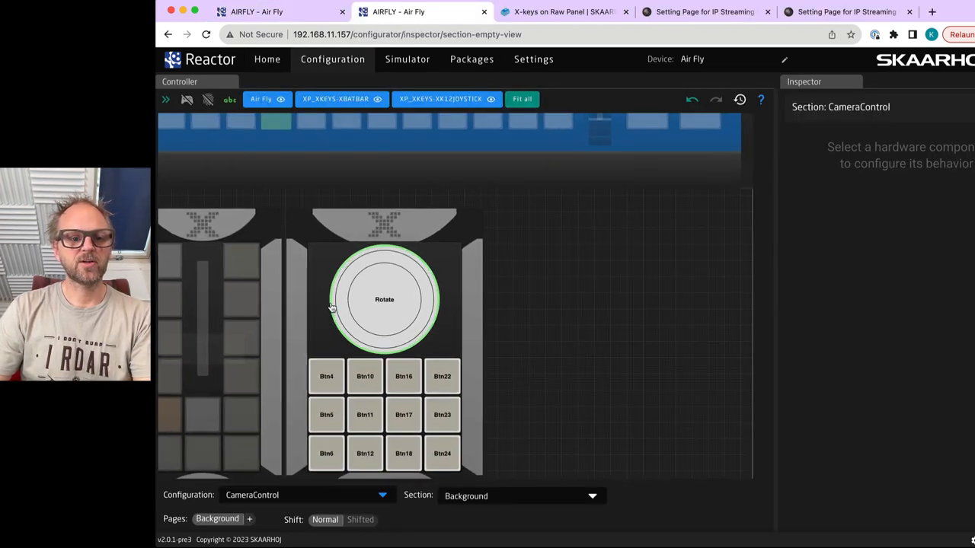
mouse_move(332, 305)
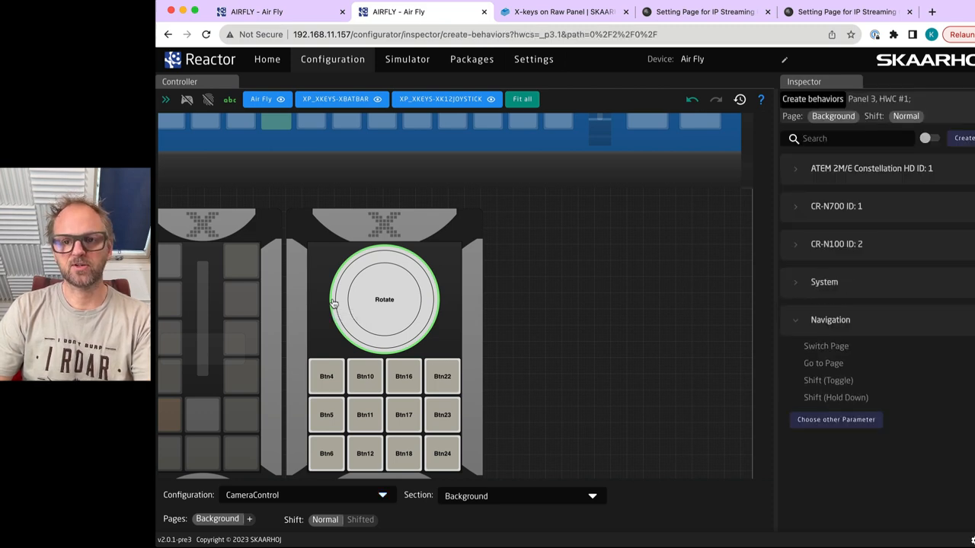
- Assign CR-N100 PTZ Pan to the joystick's left-right axis and check the camera's web page
click(384, 299)
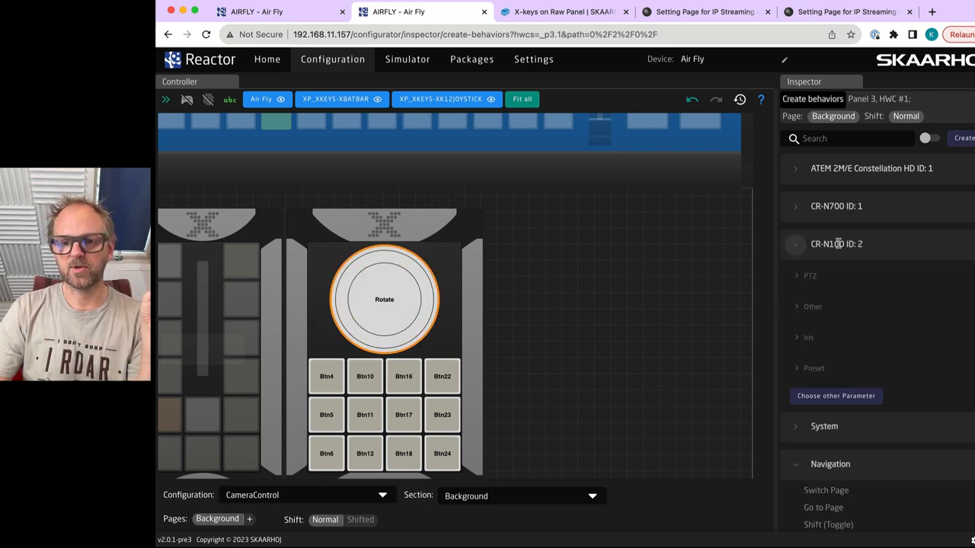
click(798, 276)
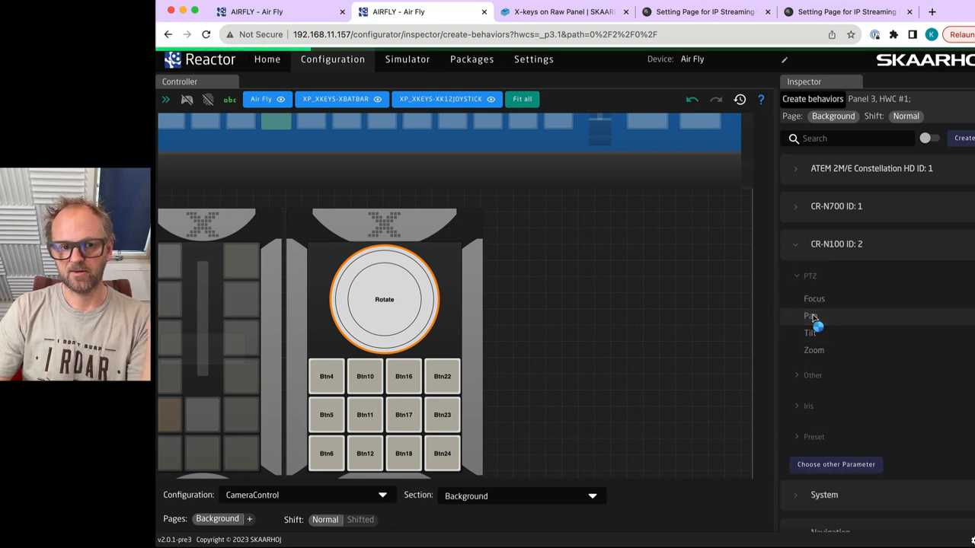
click(809, 315)
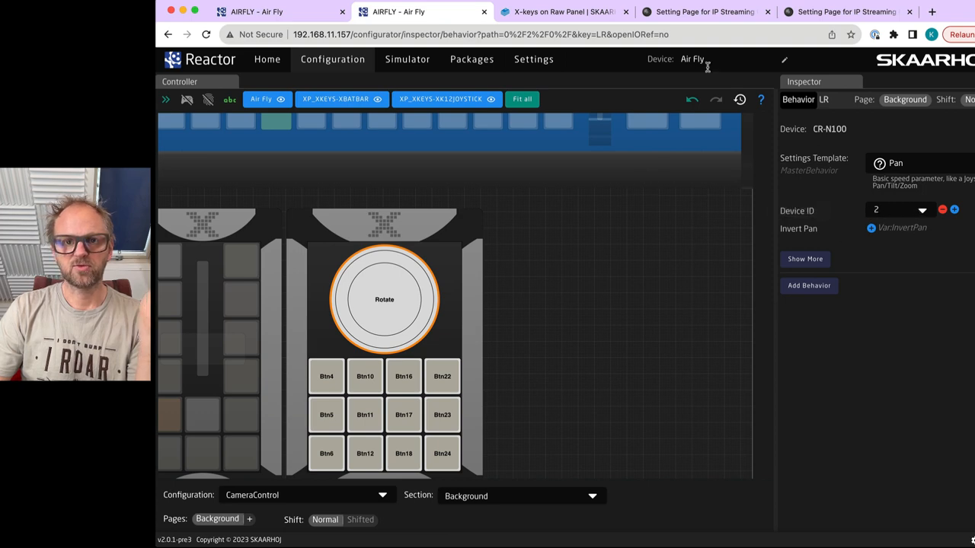
click(704, 12)
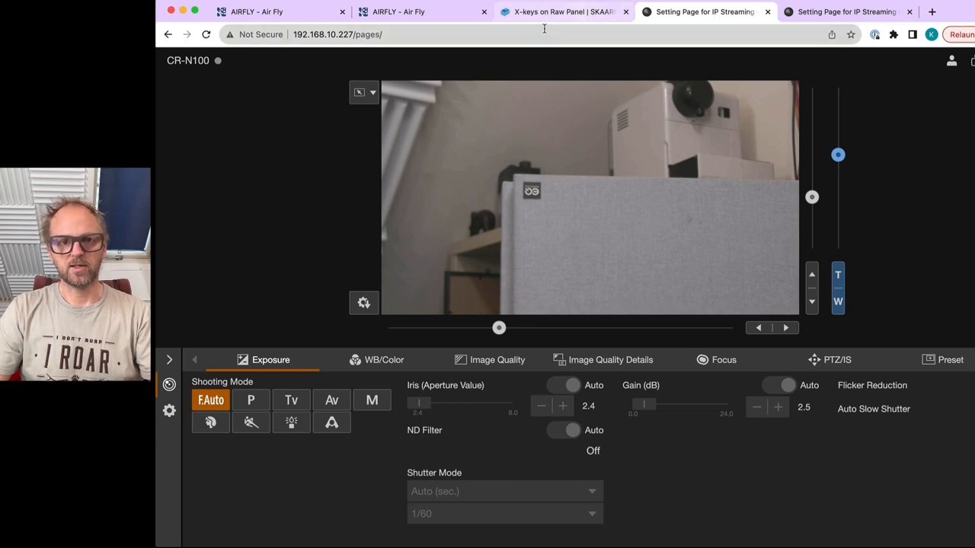
click(411, 12)
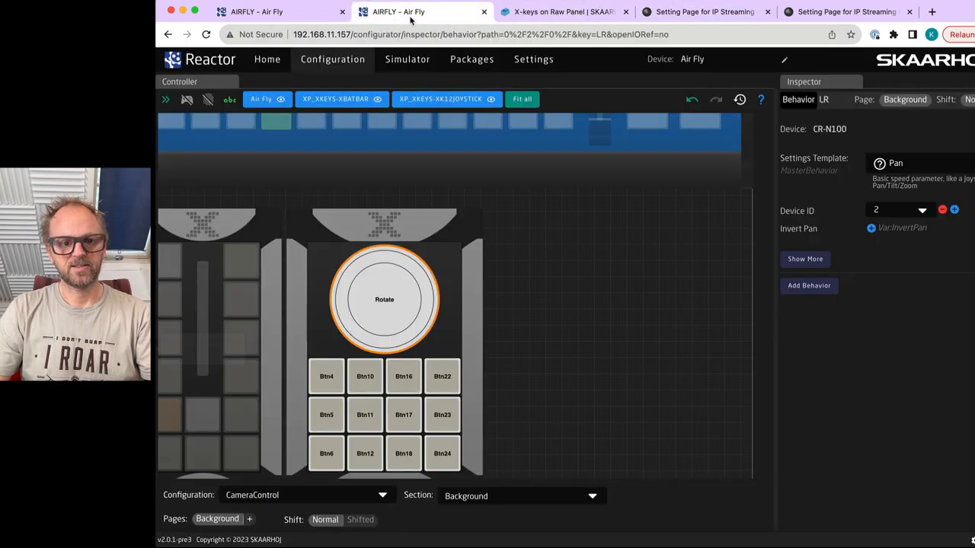
- Assign CR-N100 PTZ Tilt to the joystick's up-down axis
click(384, 298)
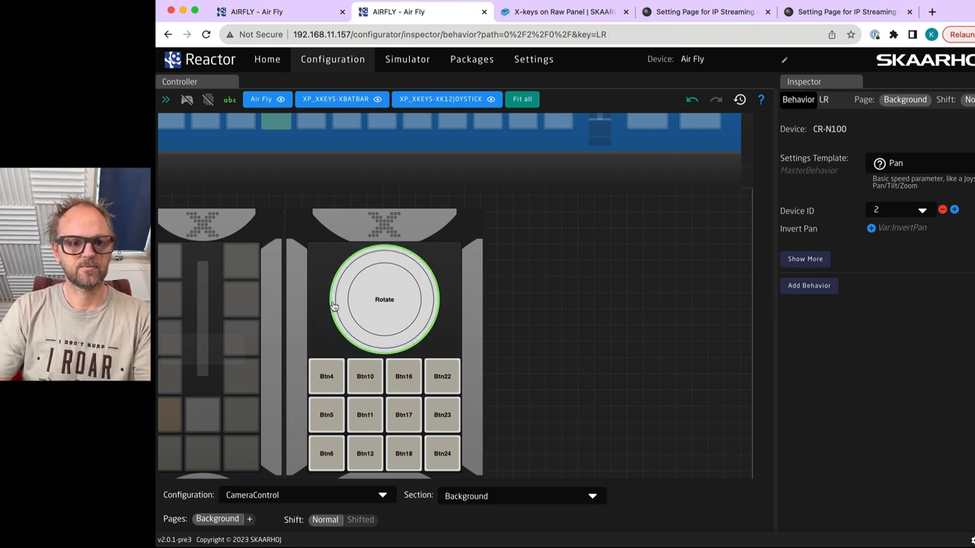
click(807, 284)
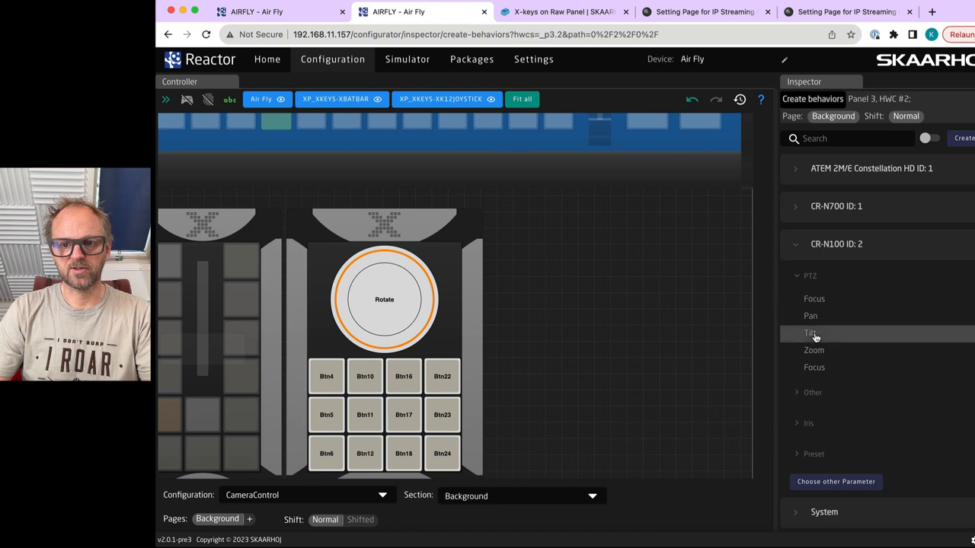
click(810, 334)
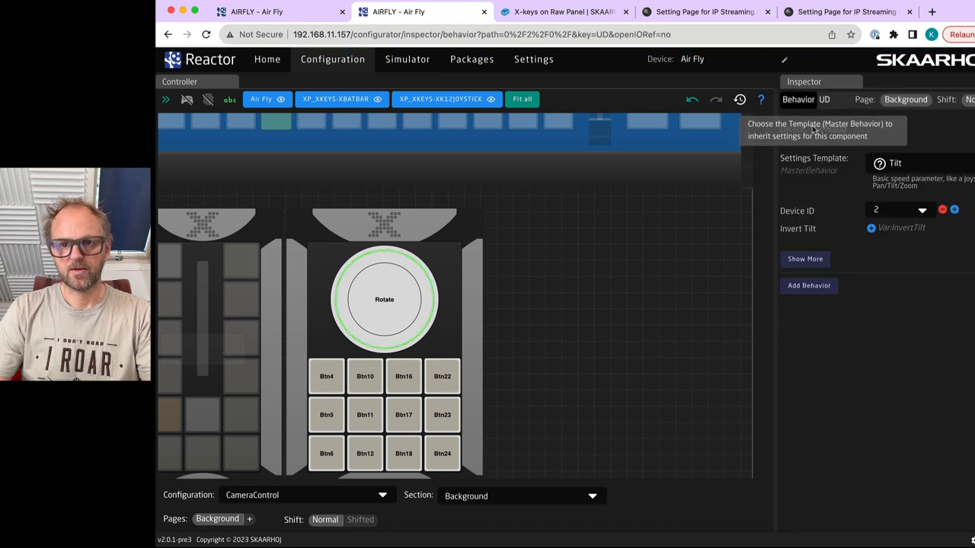
click(703, 13)
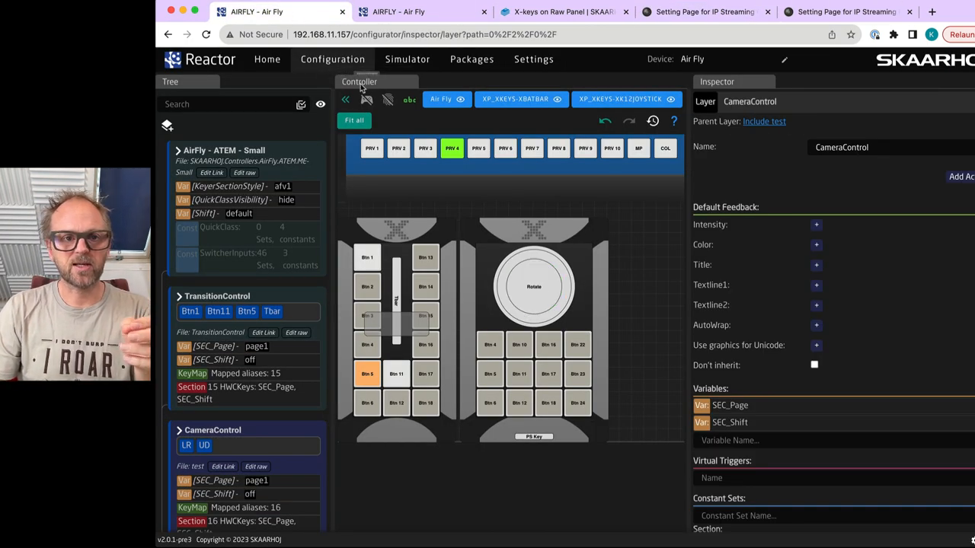
- Rename the Background page to Cam1
click(204, 445)
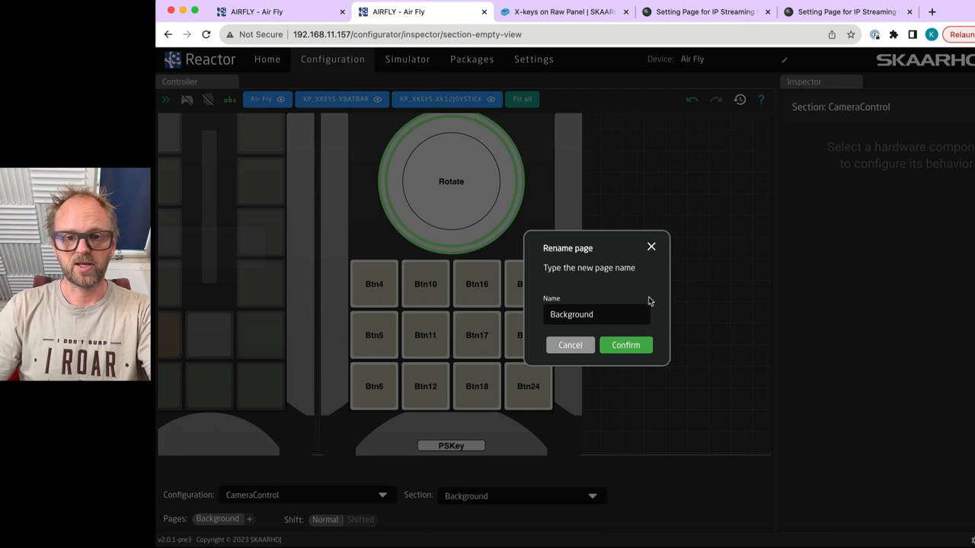
text(Cam1)
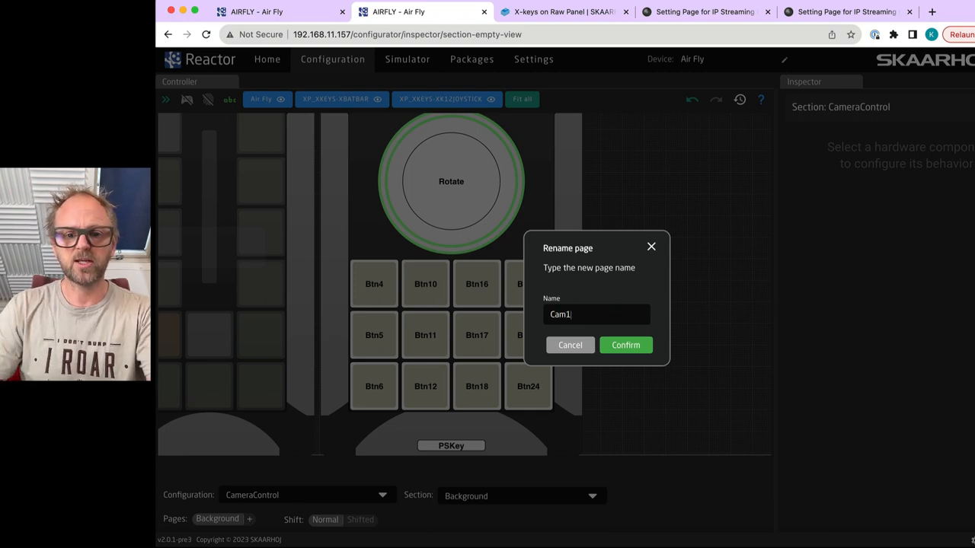
click(624, 344)
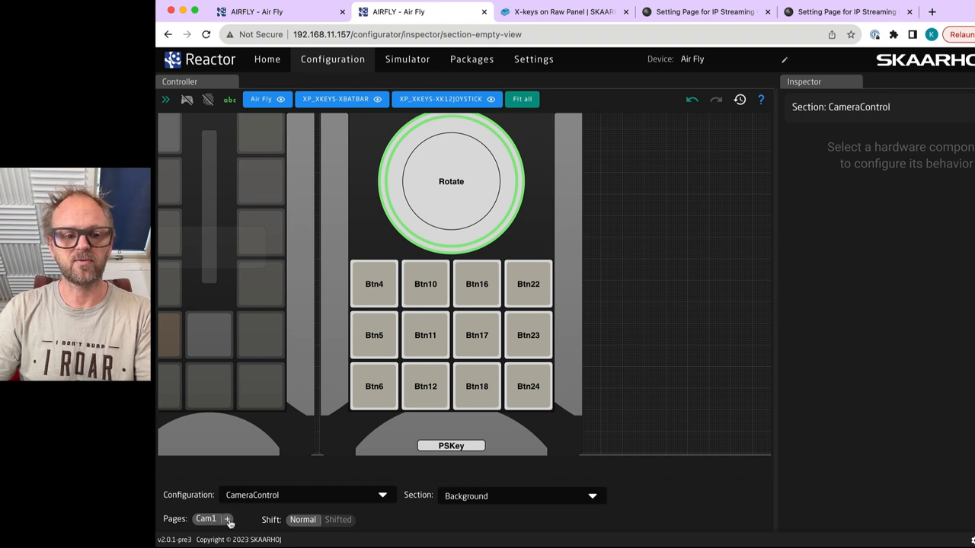
- Add new pages Cam2, Cam3 and Cam4 to the configuration
click(227, 518)
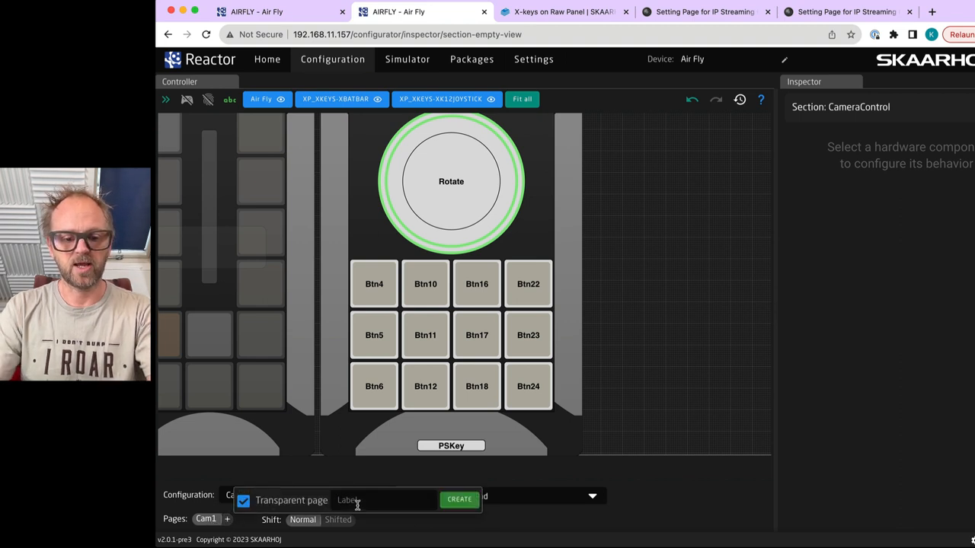
text(Cam2)
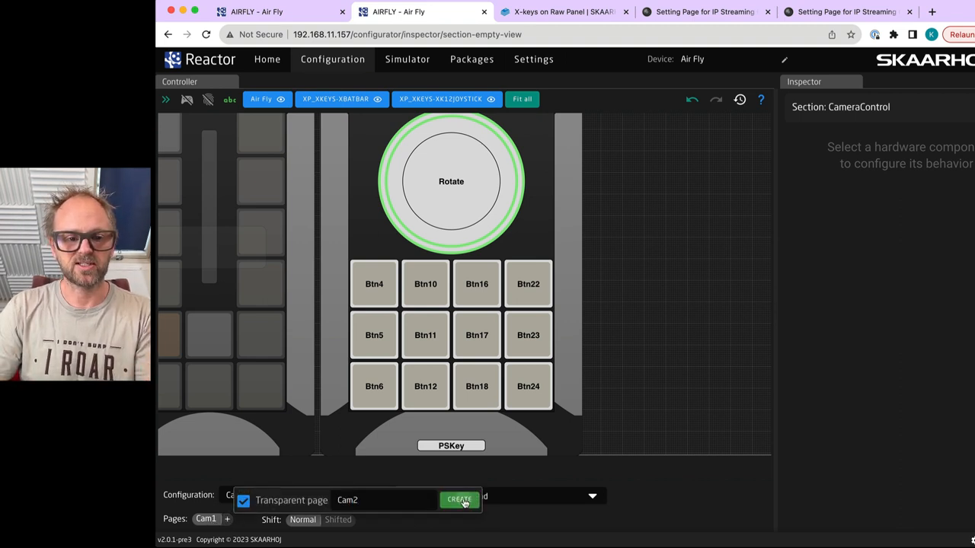
click(459, 499)
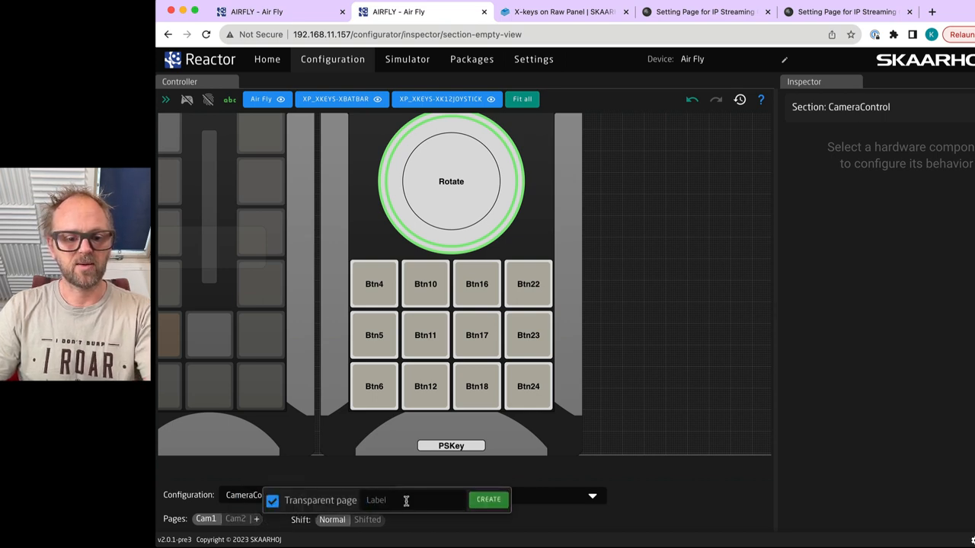
text(Cam3)
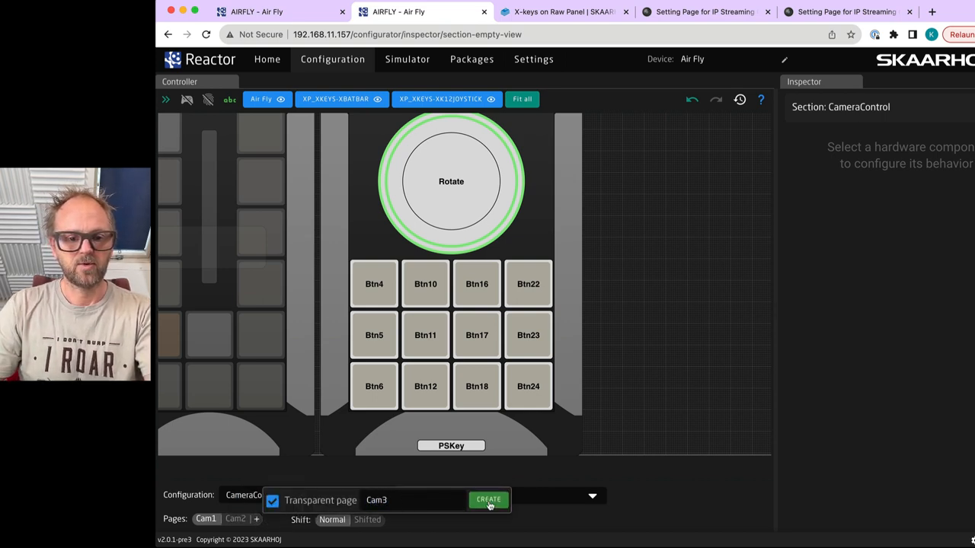
click(487, 499)
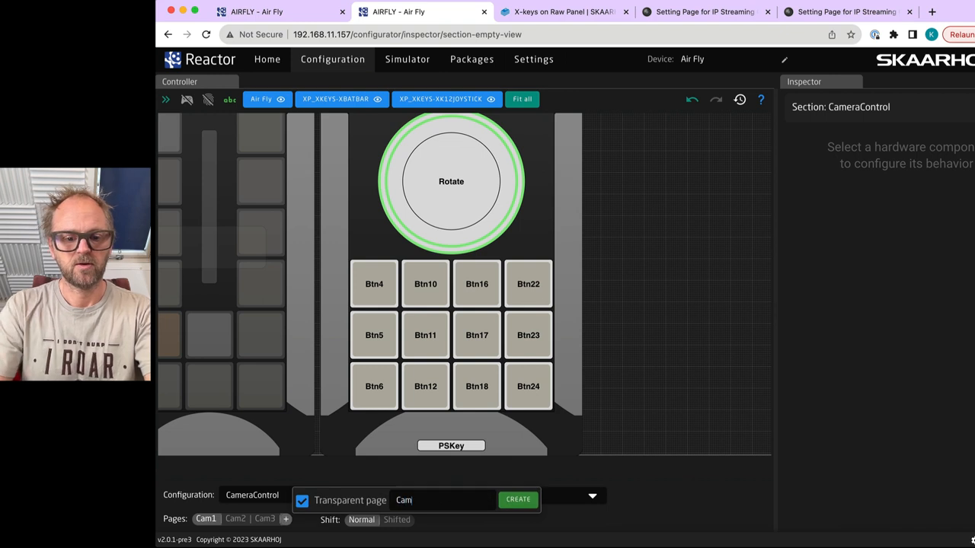
click(517, 499)
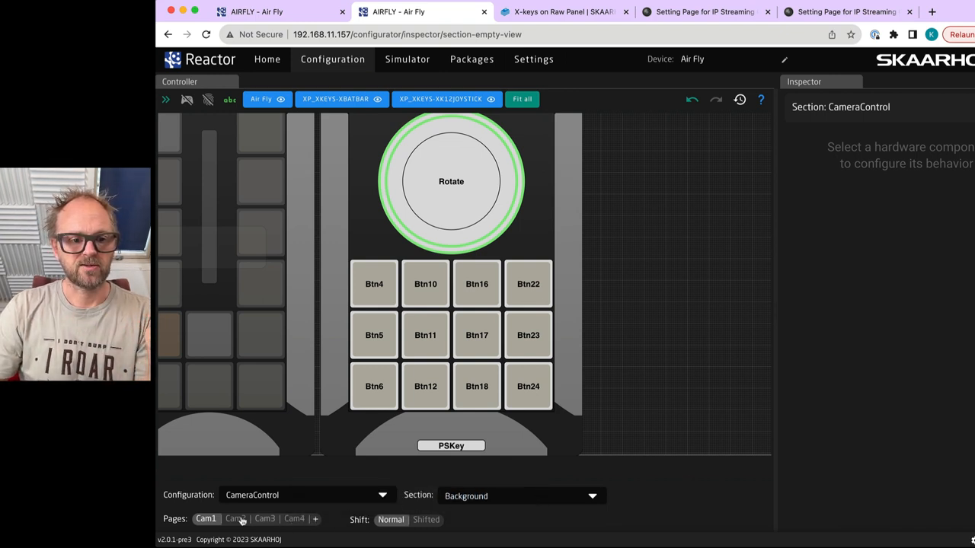
- On the Cam2 page give the joystick's up-down axis CR-N700 Tilt, then view Cam4 and Cam1 pages
click(234, 518)
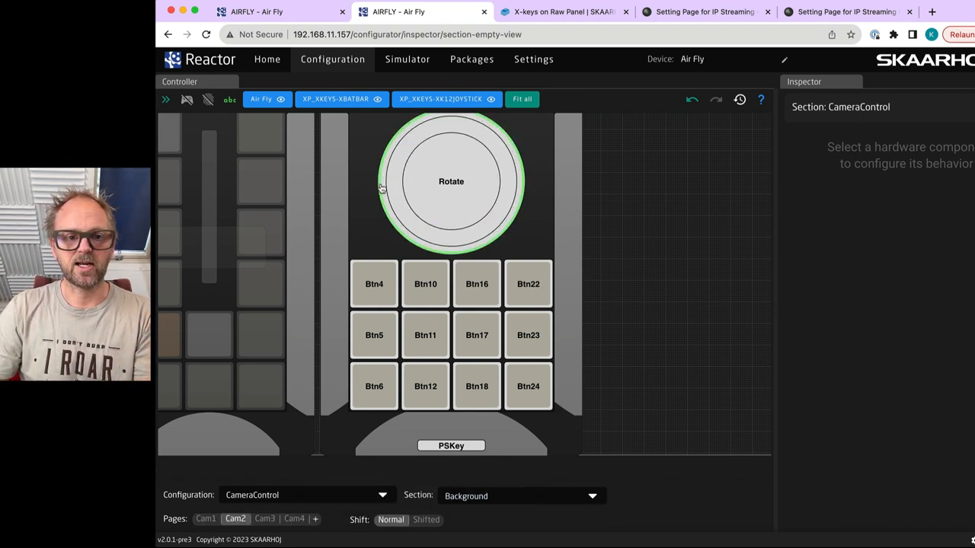
click(451, 181)
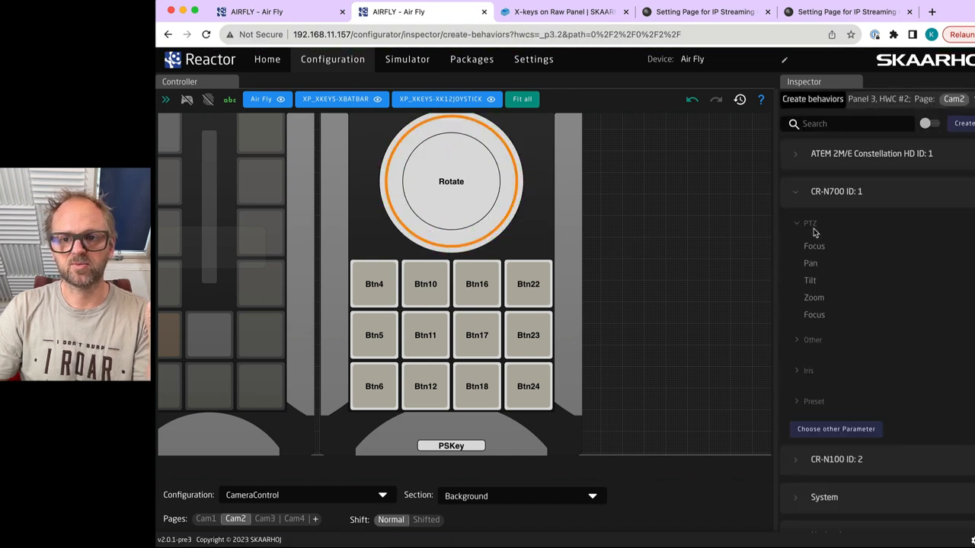
click(811, 281)
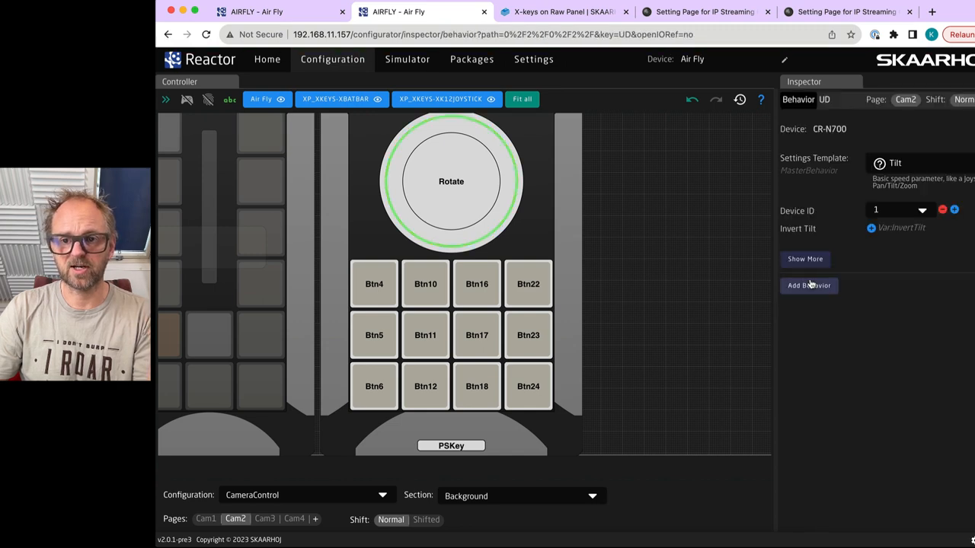
click(425, 283)
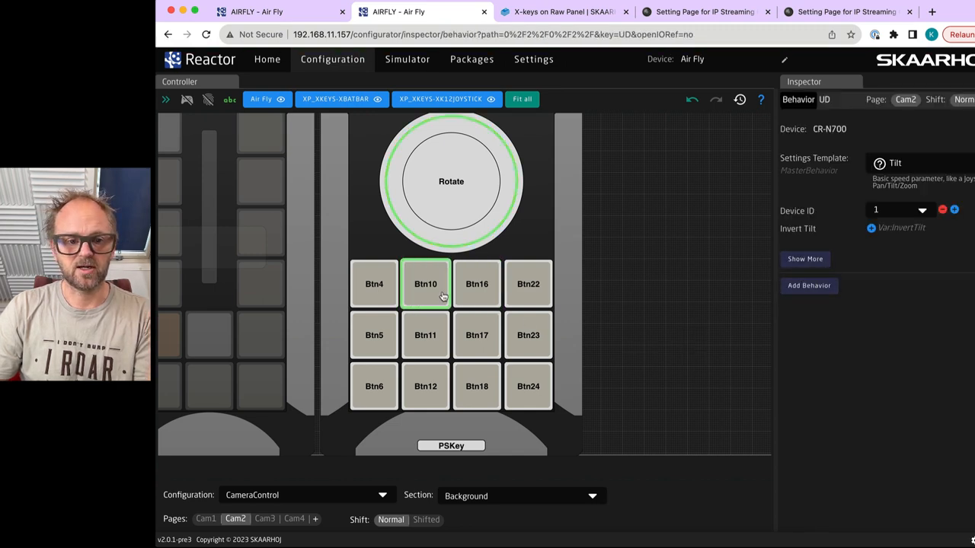
click(265, 517)
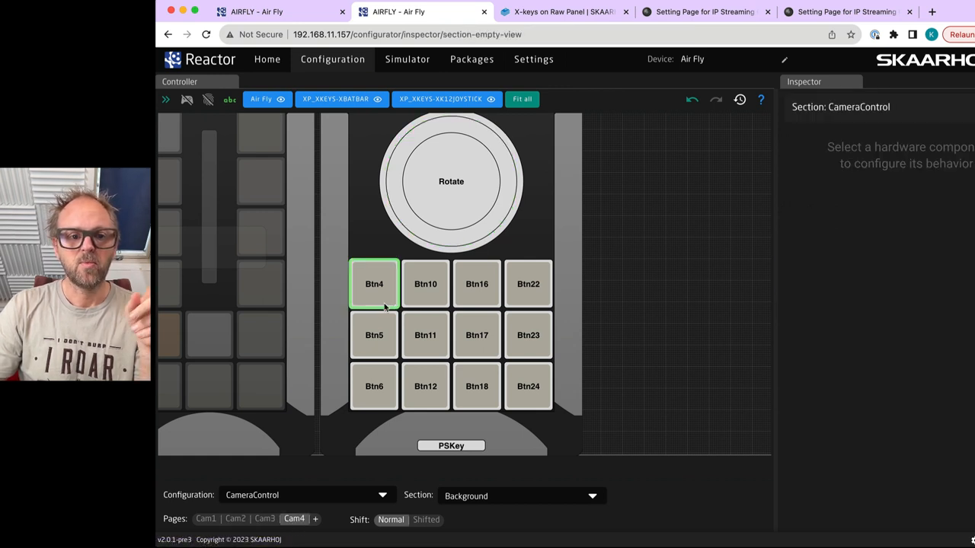
click(206, 518)
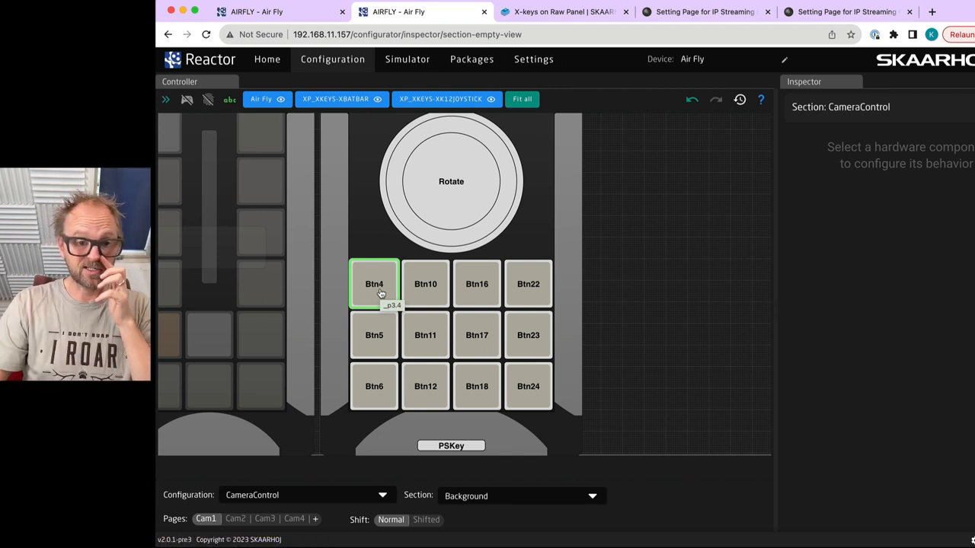
- Give Btn6, Btn12, Btn18 and Btn24 Go to Page behaviours targeting Cam1 to Cam4
click(374, 387)
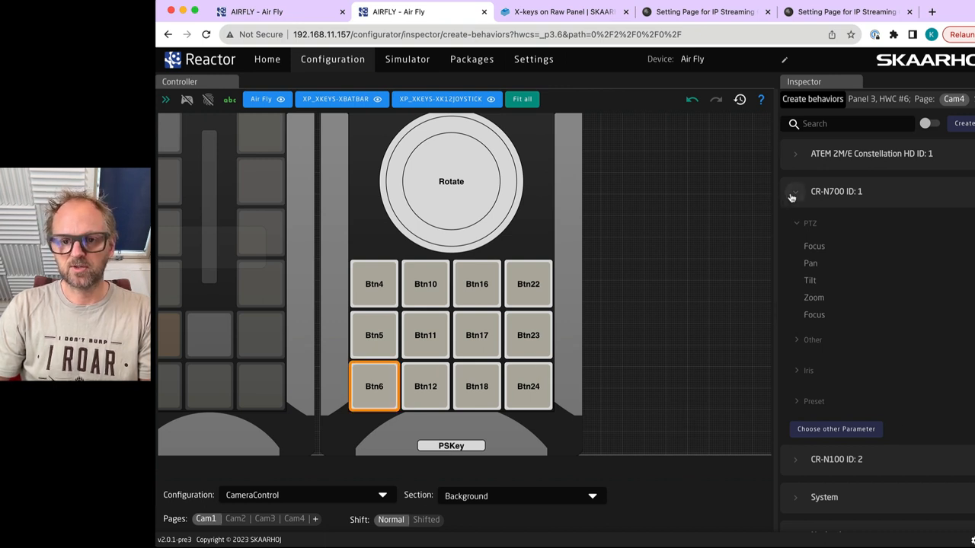
click(795, 192)
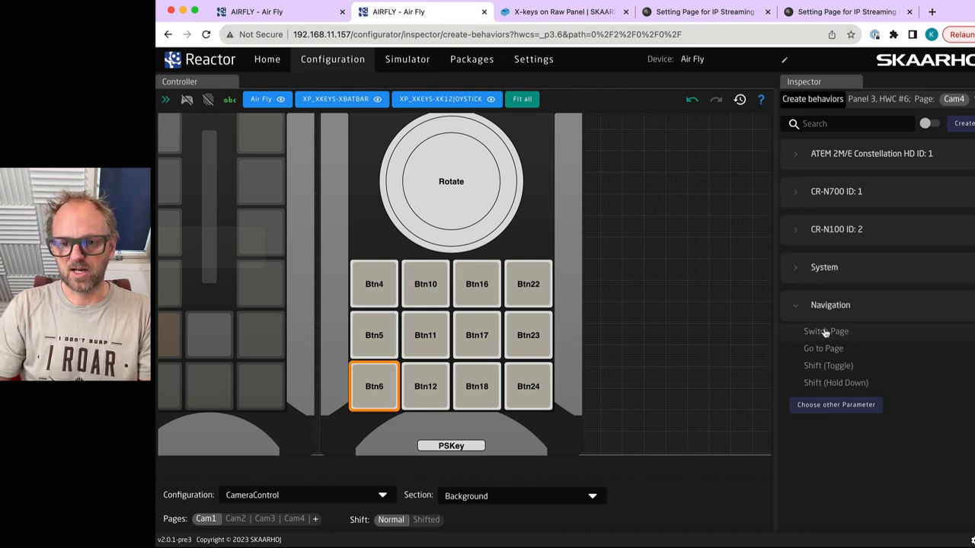
mouse_move(823, 347)
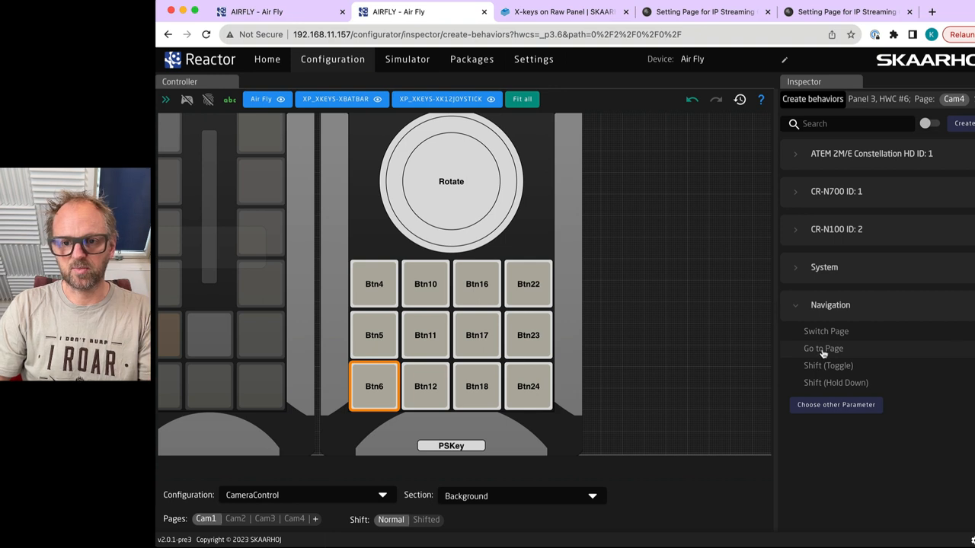
click(822, 347)
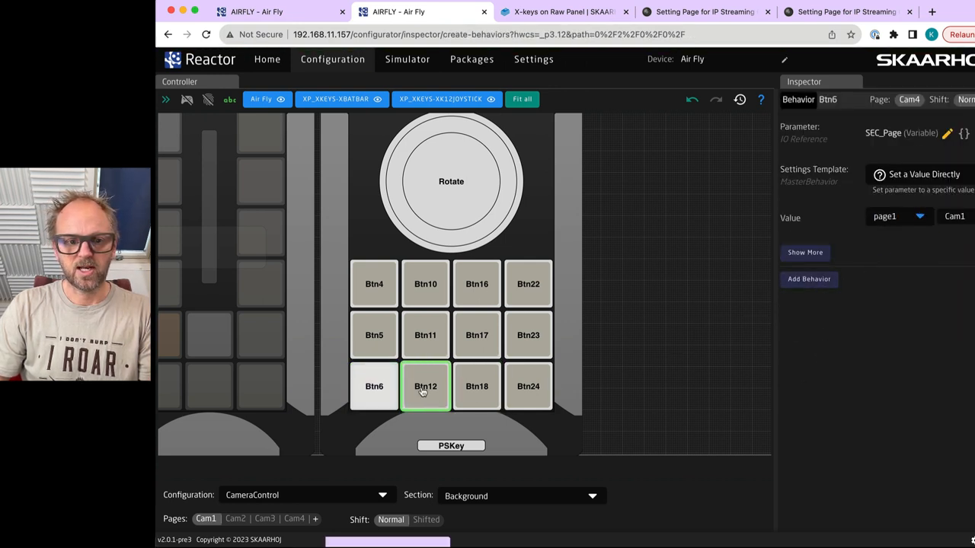
click(425, 387)
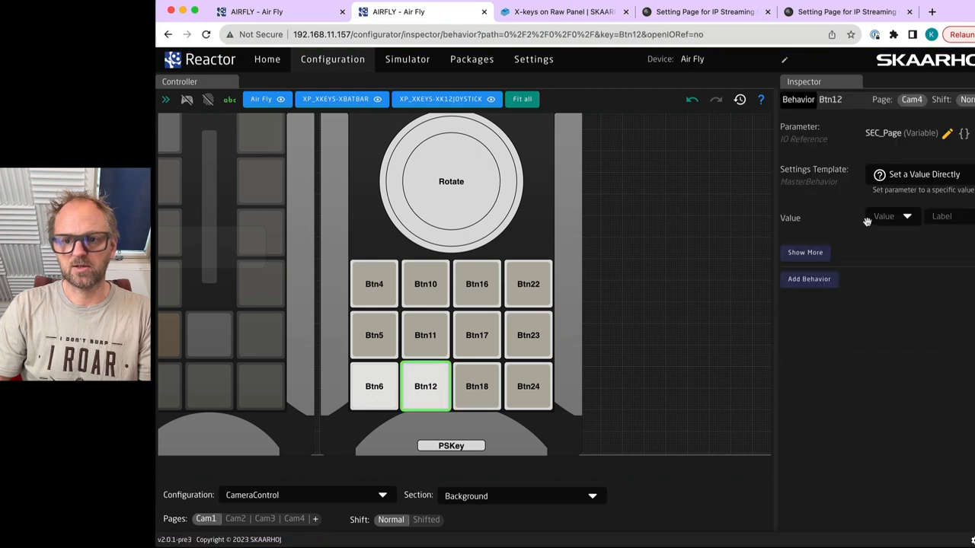
click(476, 387)
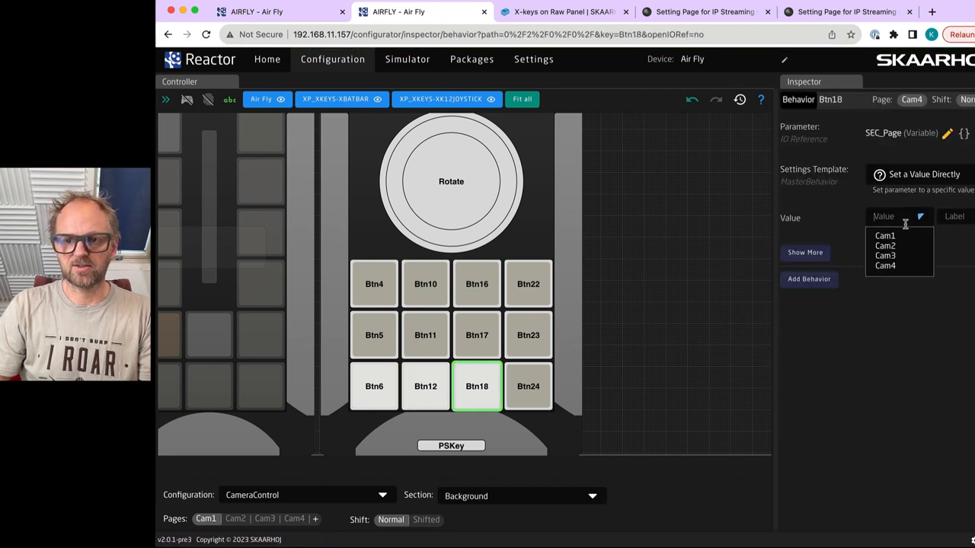
click(526, 387)
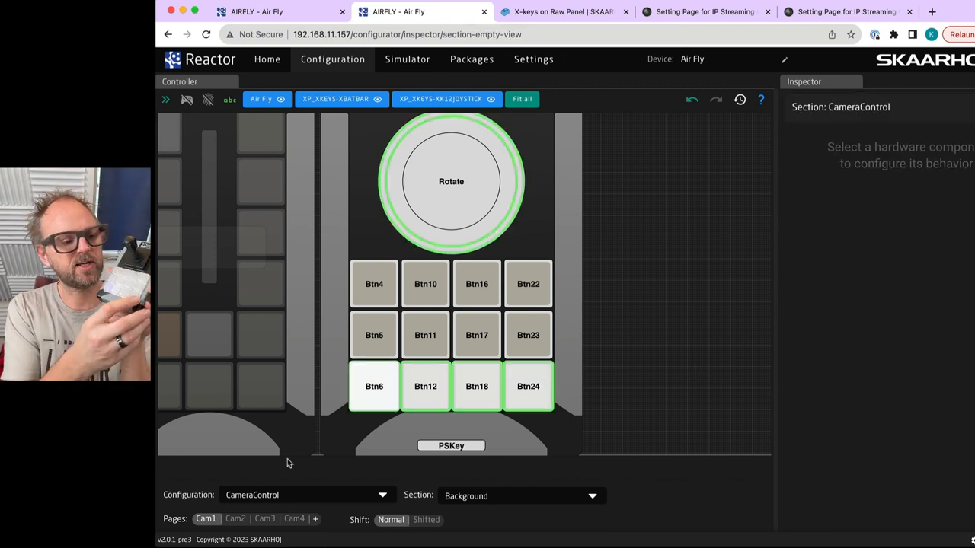
click(265, 518)
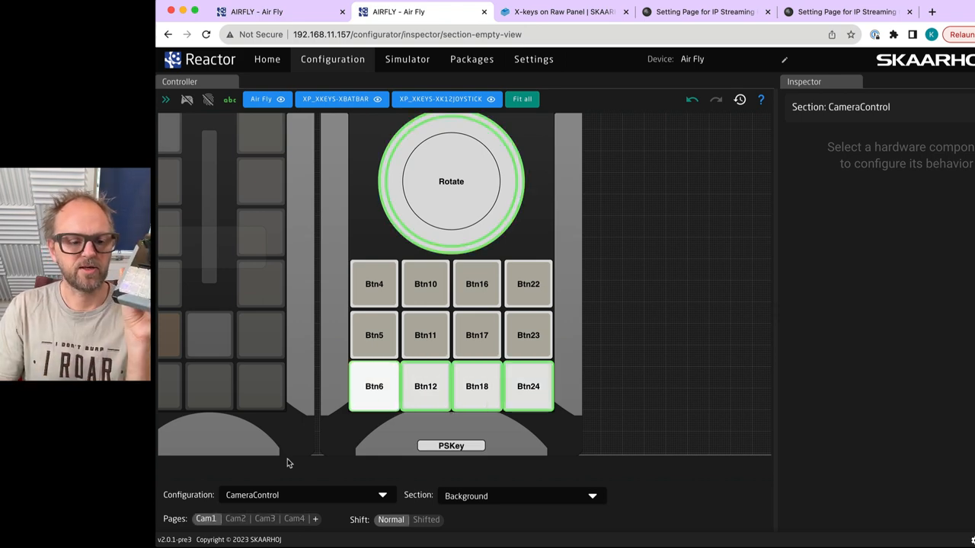
click(294, 518)
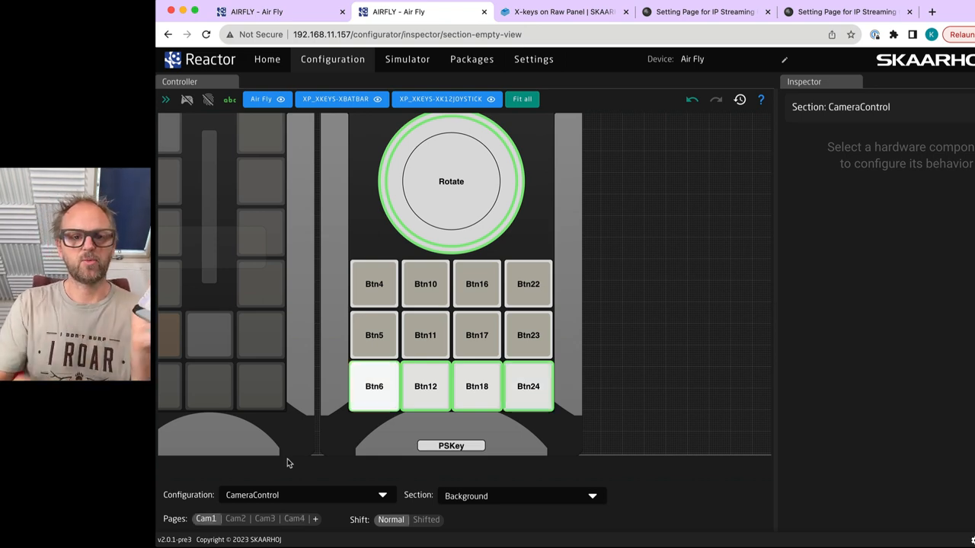
- Watch the CR-N100 and CR-N700 live views respond to the joystick, then return to Reactor
click(703, 13)
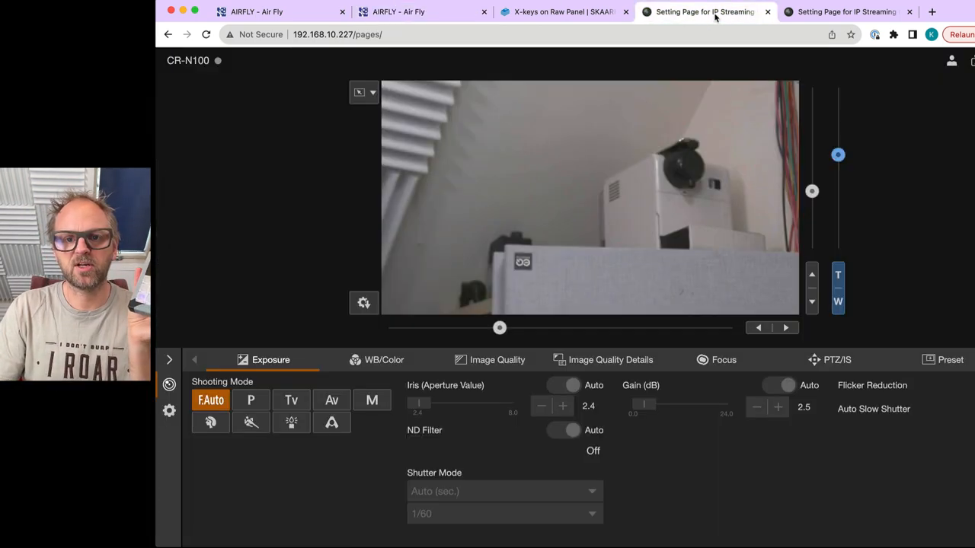
mouse_move(720, 61)
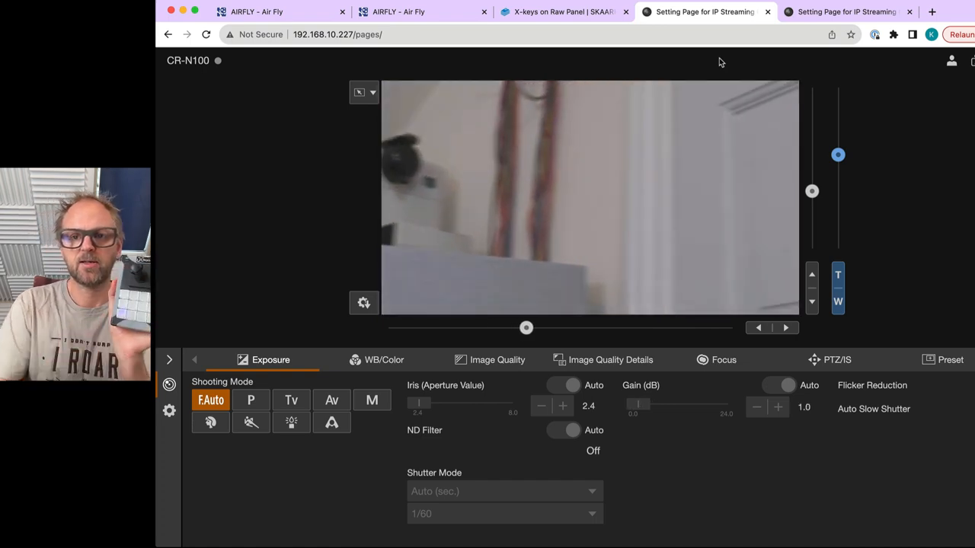
click(845, 12)
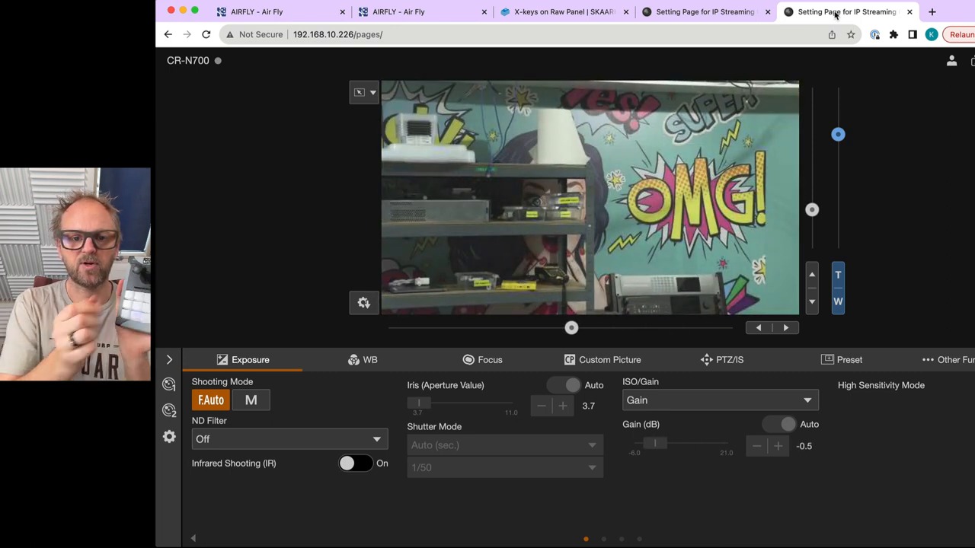
click(703, 12)
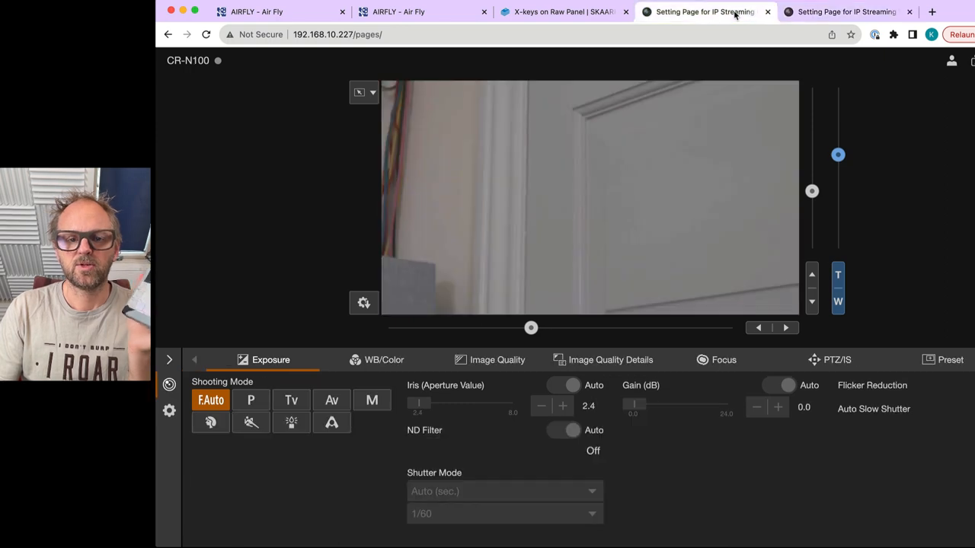
click(421, 12)
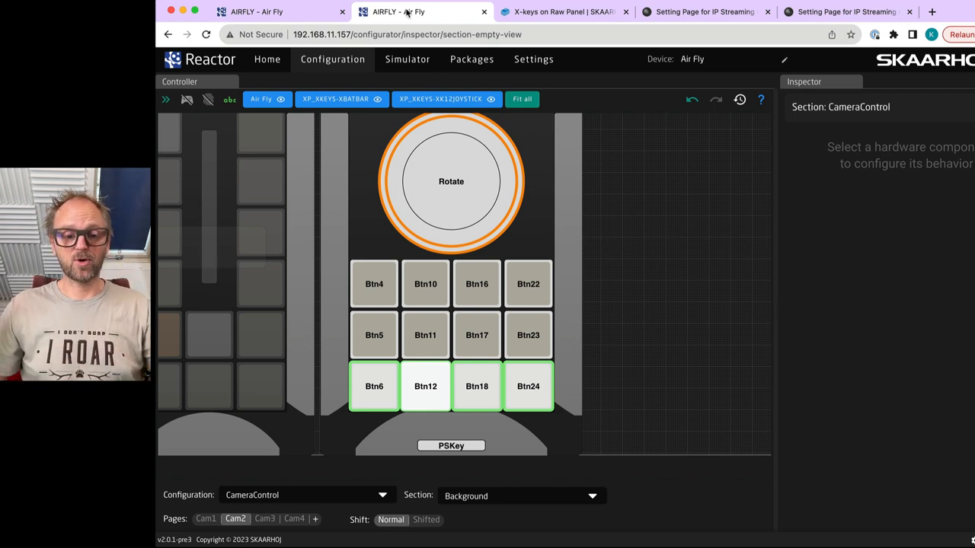
mouse_move(373, 242)
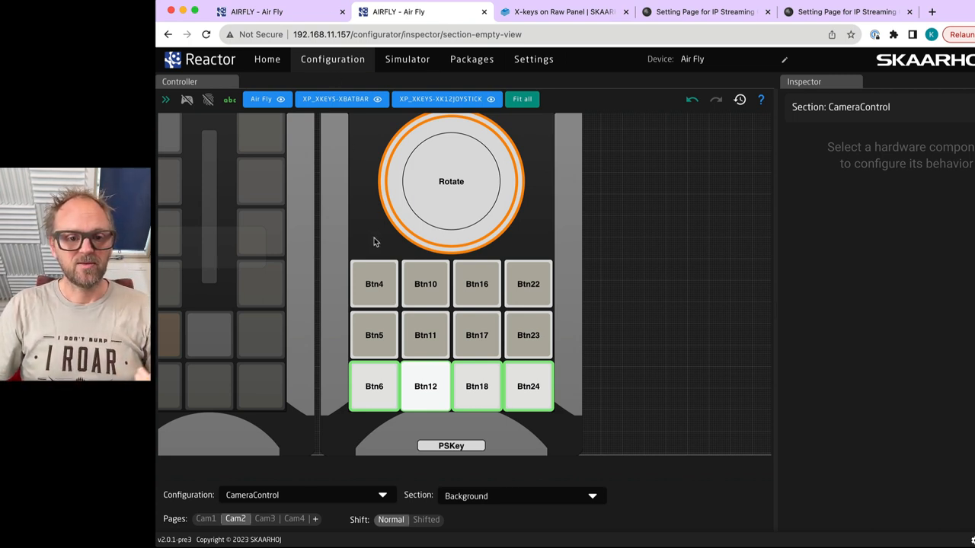
mouse_move(308, 361)
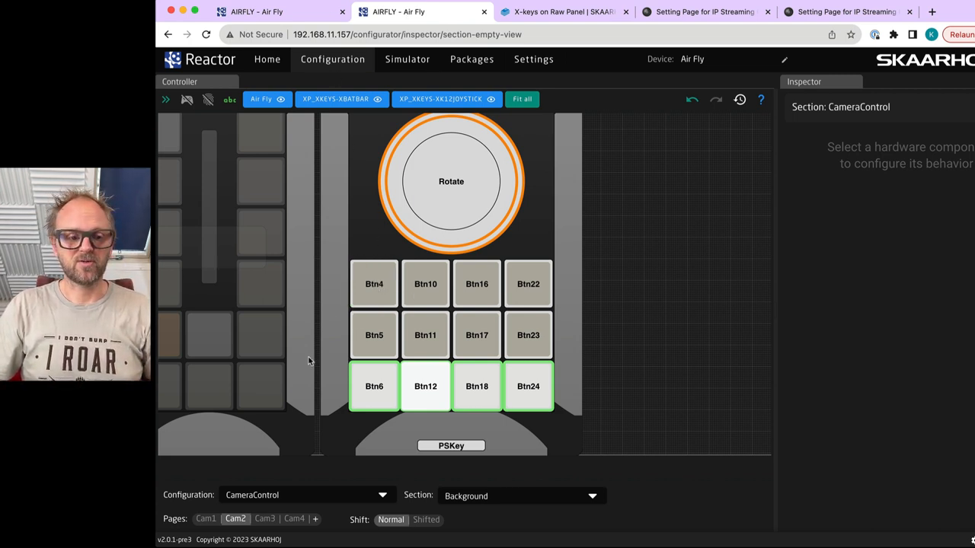
- On Cam1, give Btn4, Btn10, Btn16 and Btn22 the CR-N100 Preset Store and Recall behaviour
click(206, 518)
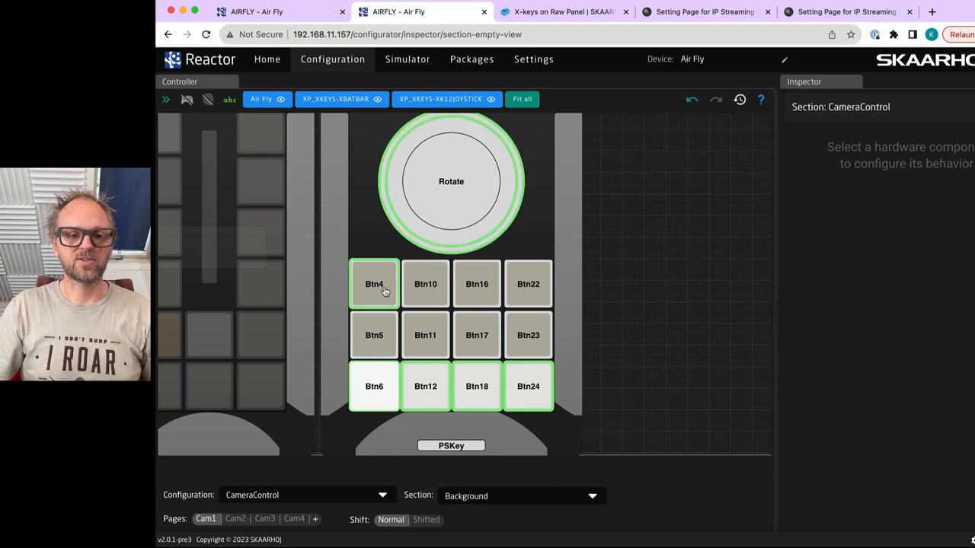
click(375, 283)
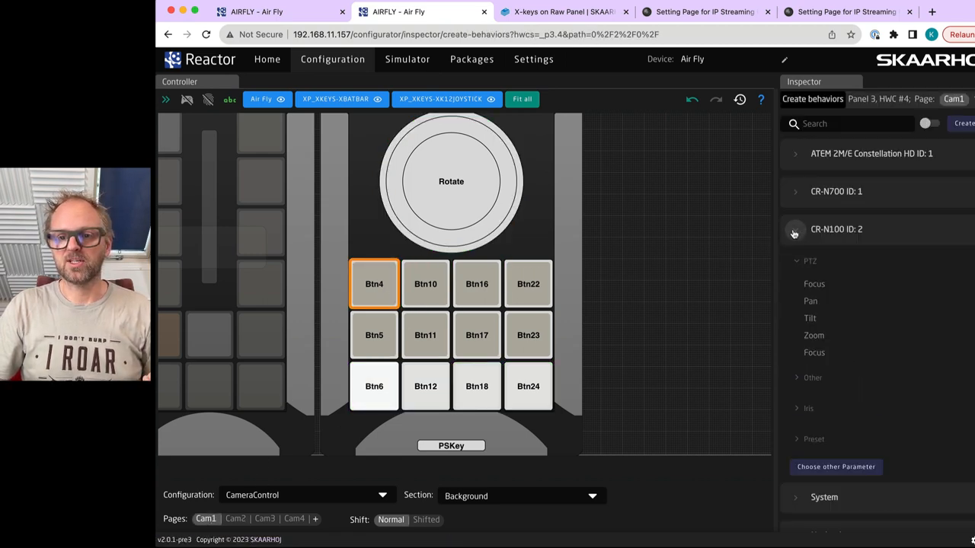
click(527, 283)
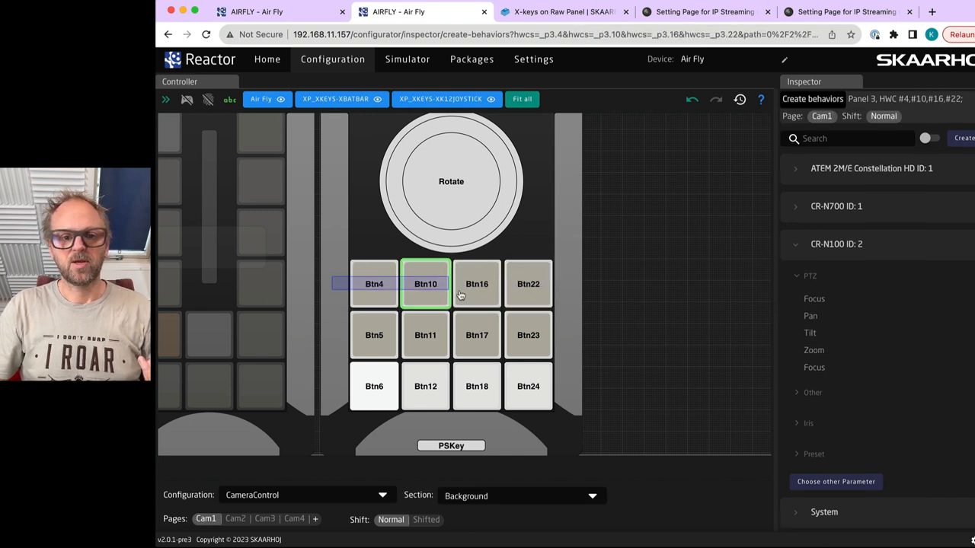
click(527, 283)
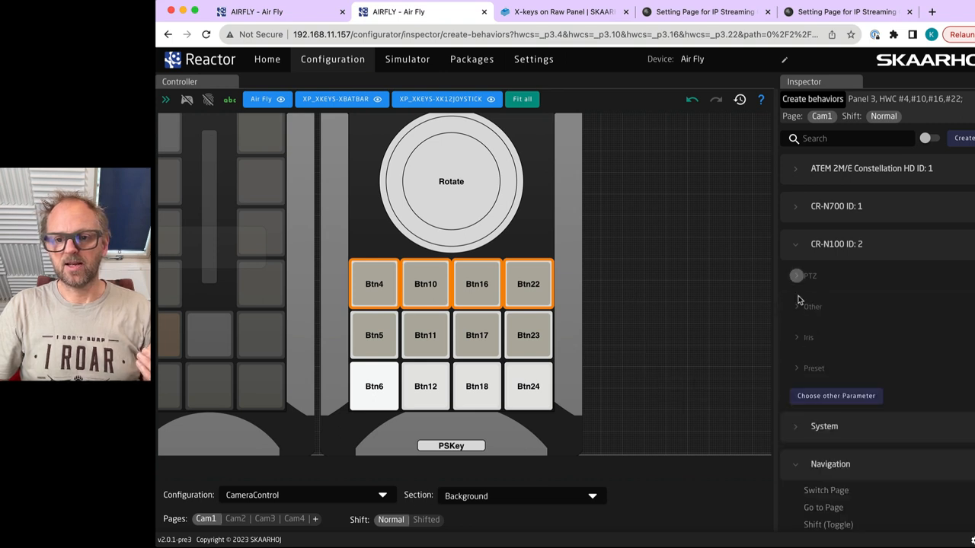
click(813, 367)
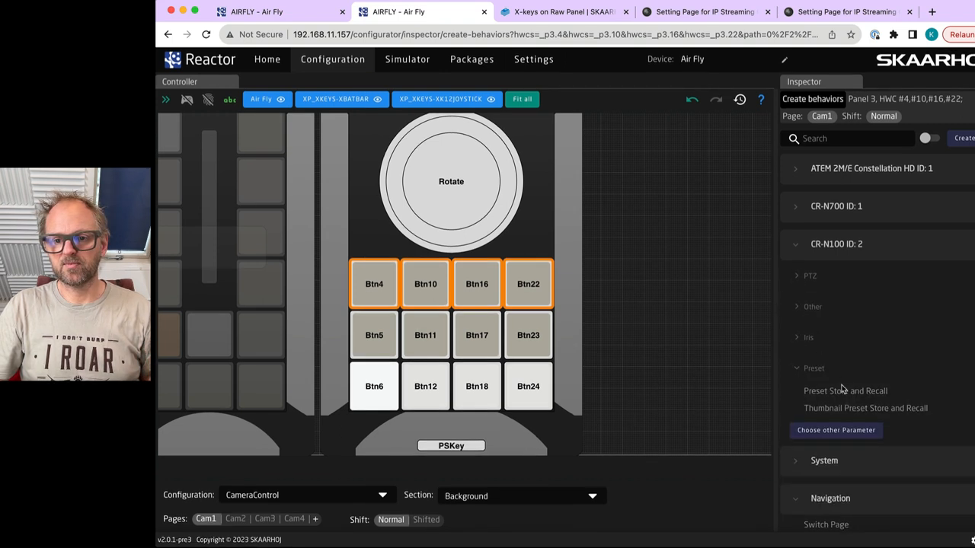
click(844, 390)
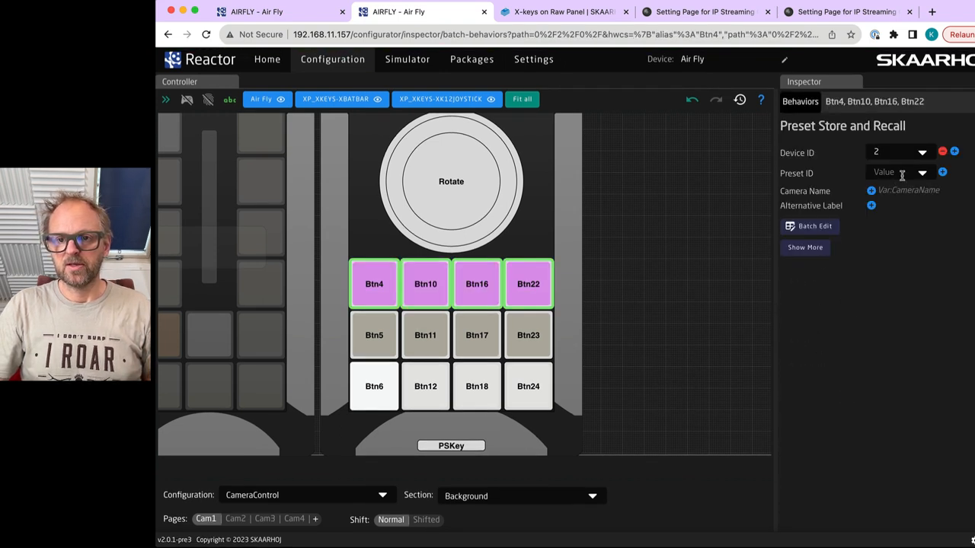
- Batch-edit the four buttons' PresetId to 1 through 4 with the +1 fill
click(898, 172)
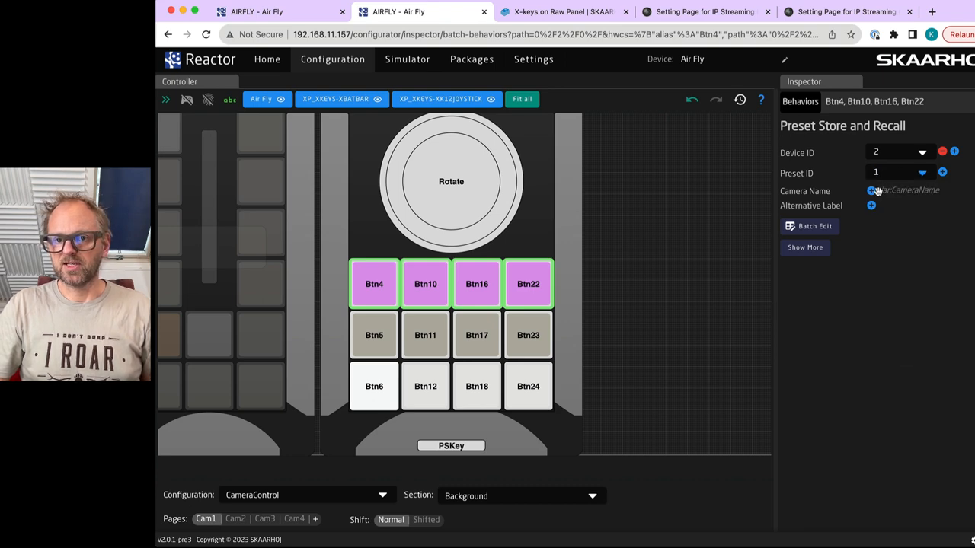
click(810, 226)
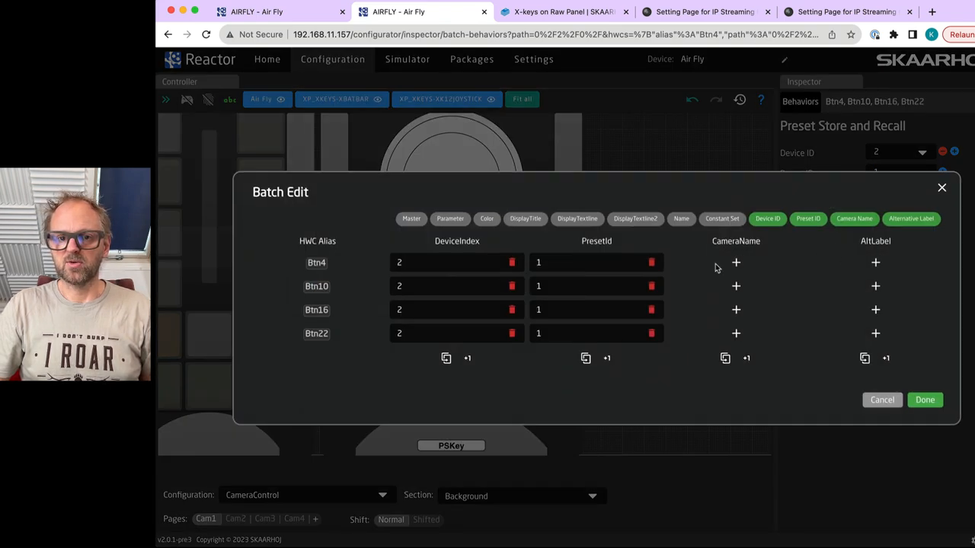
click(606, 357)
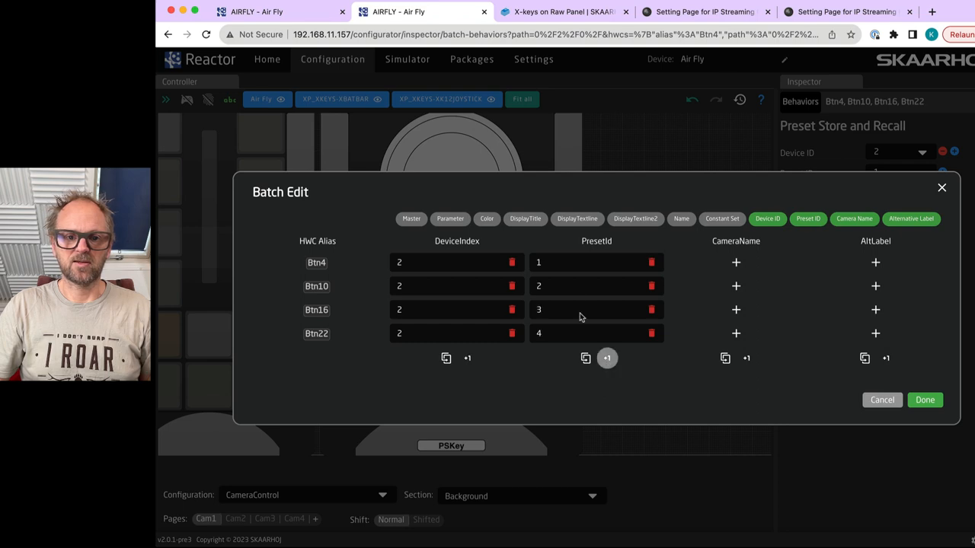
click(924, 399)
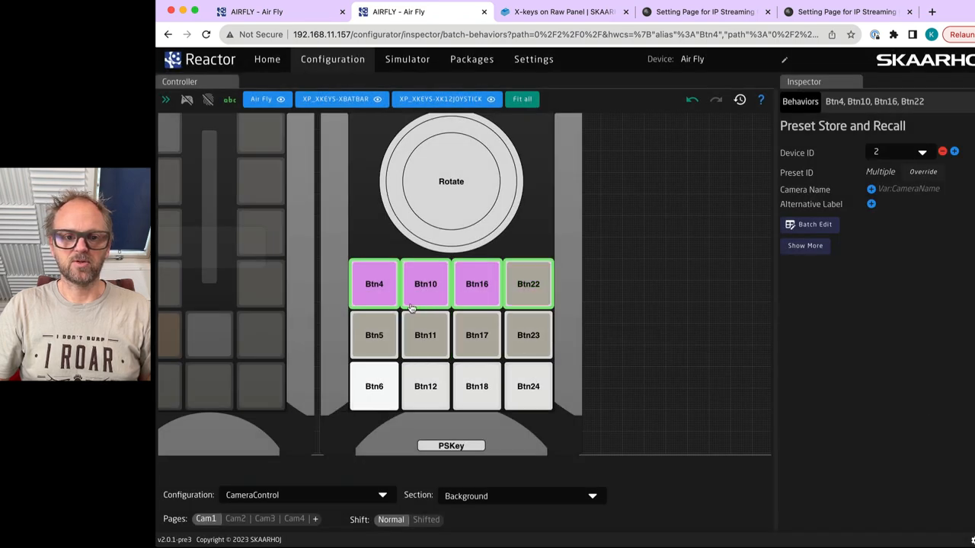
- On Cam2, batch-edit Btn4, Btn10, Btn16 and Btn22 to CR-N700 presets 1 to 4 on device 1
click(234, 517)
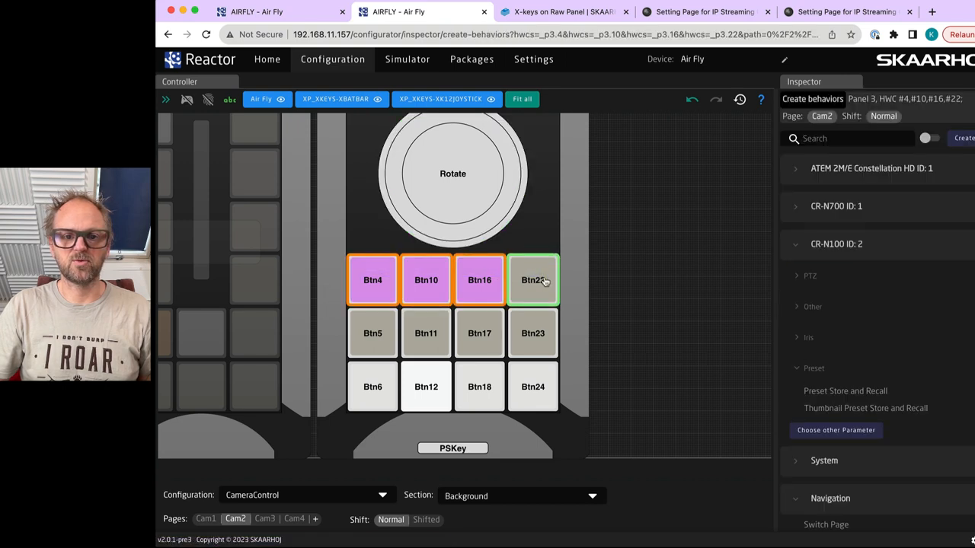
click(795, 206)
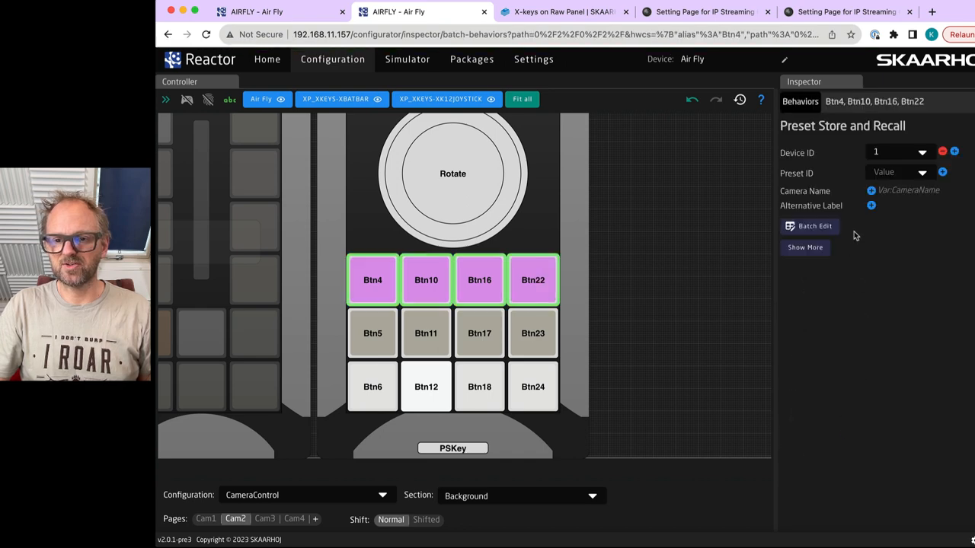
click(807, 225)
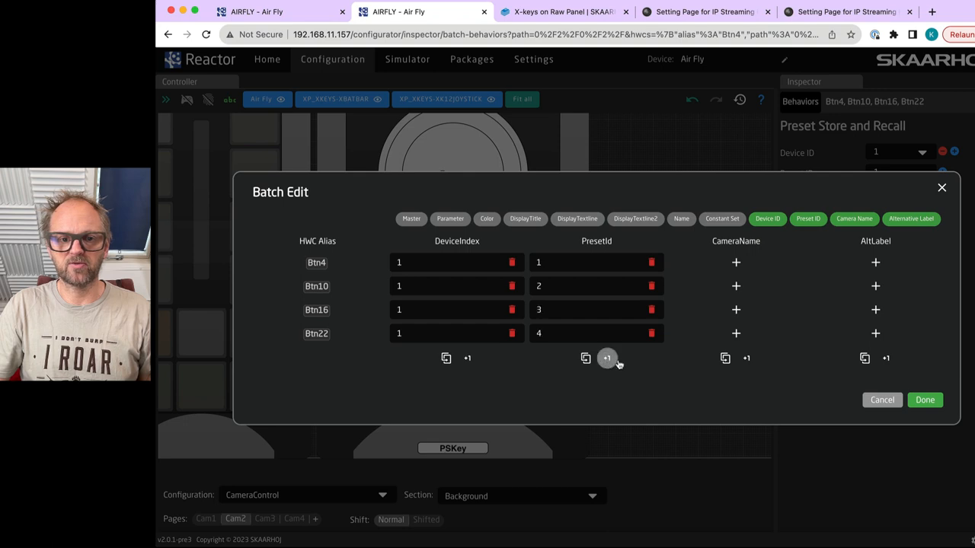
click(925, 399)
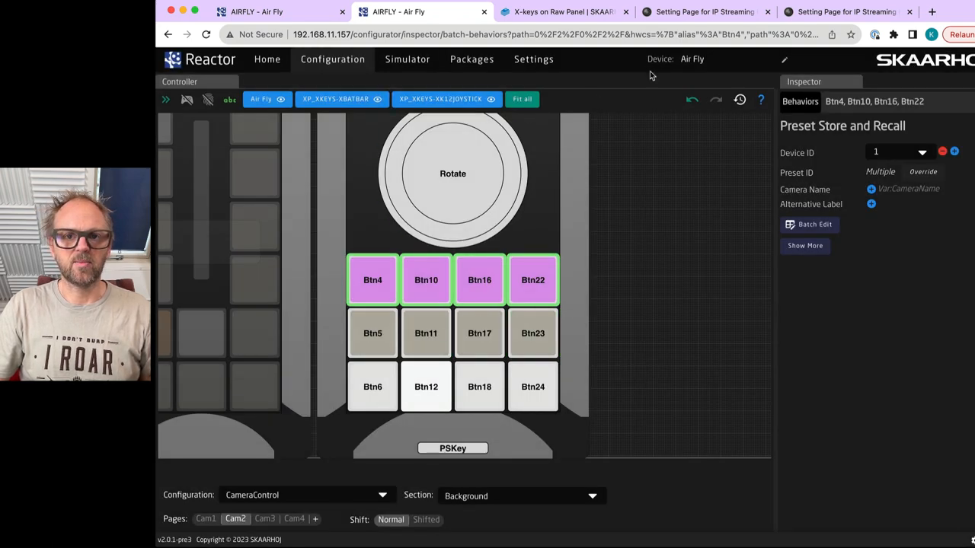
- View the CR-N100 and CR-N700 live pictures while presets are recalled
click(703, 12)
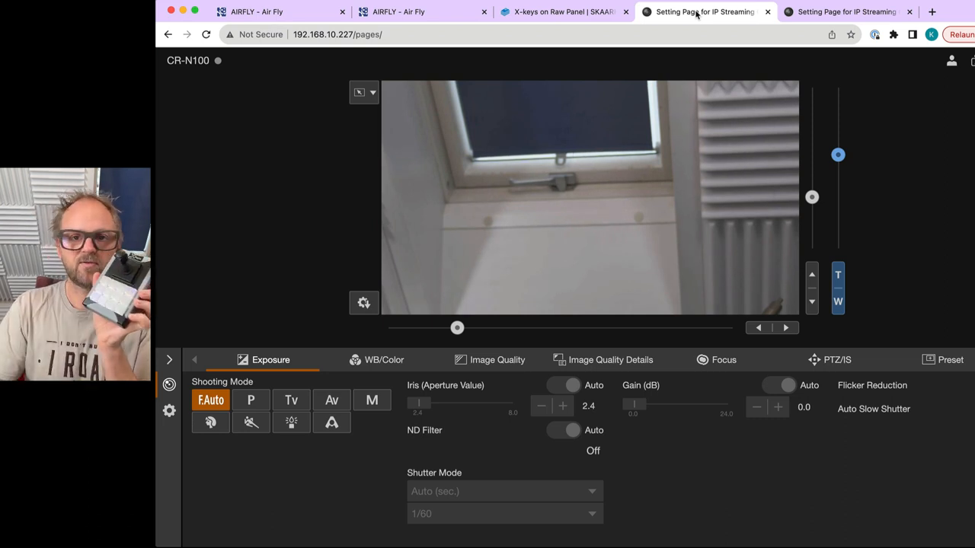
click(845, 12)
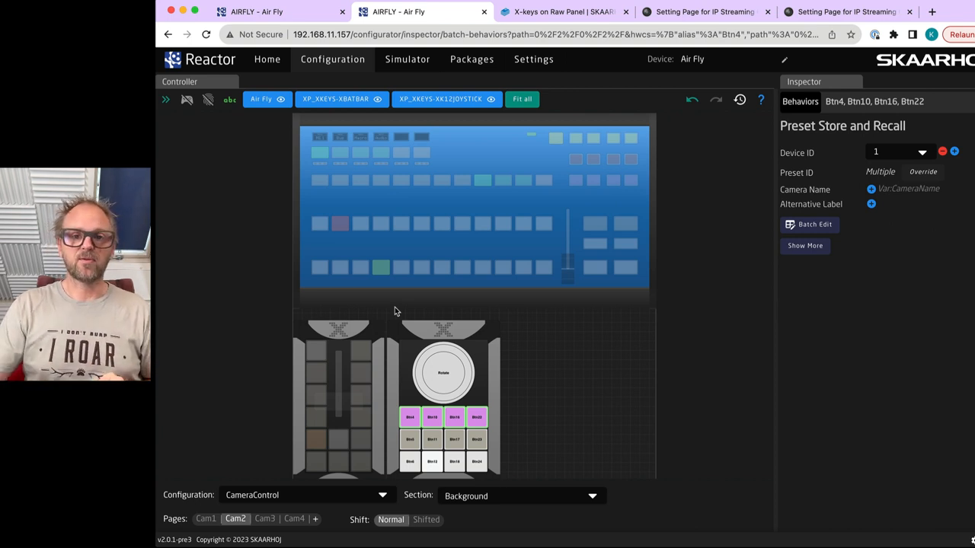
mouse_move(493, 34)
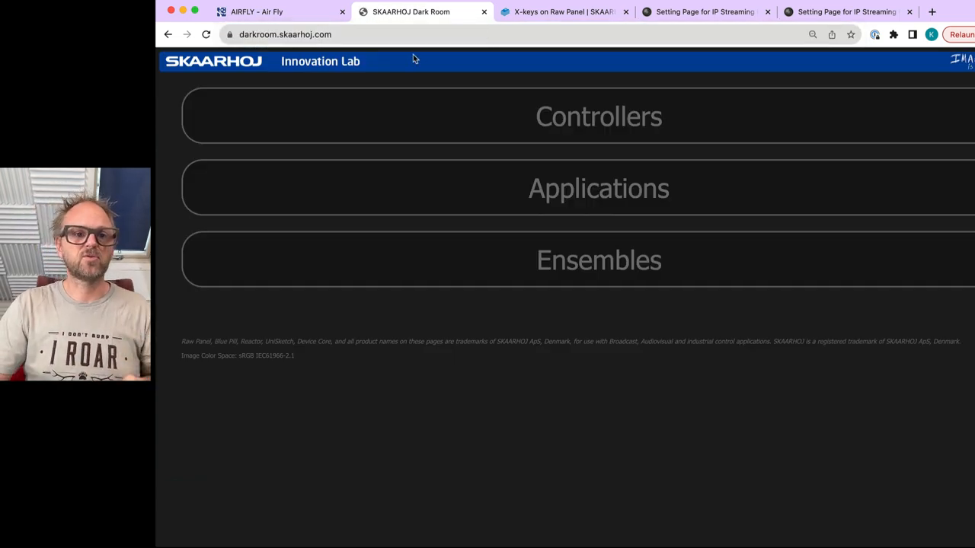
- From the Controllers list, go to the Air Fly Pro - NKK controller page
click(599, 116)
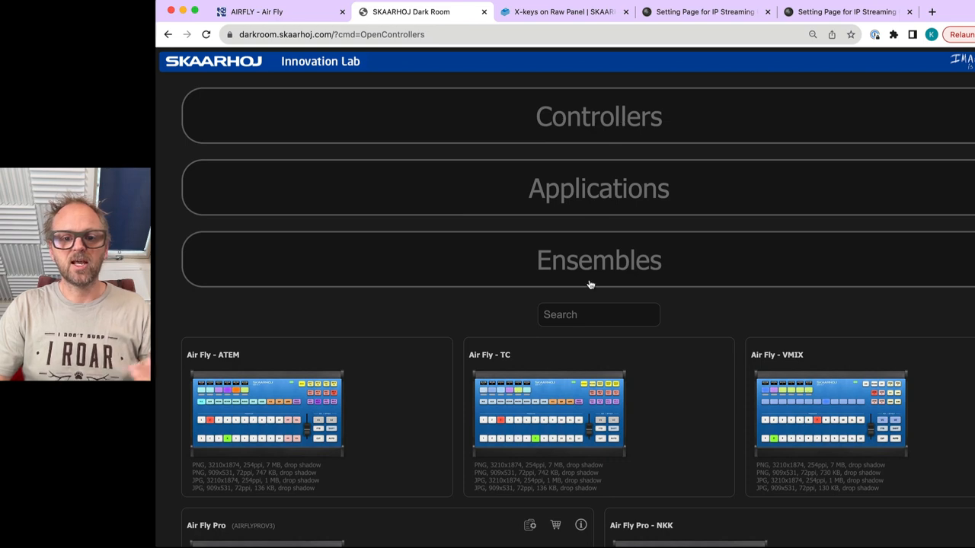
scroll(down, 3)
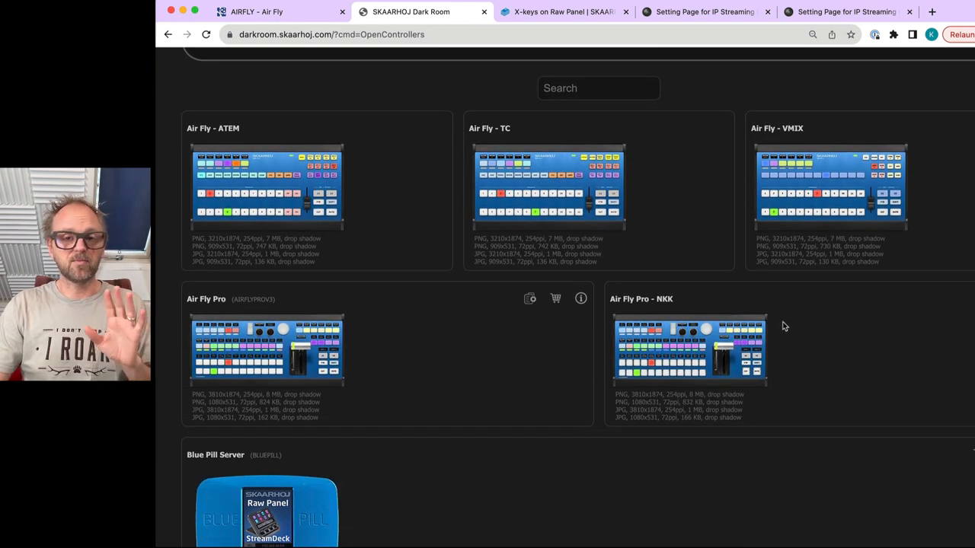
mouse_move(694, 351)
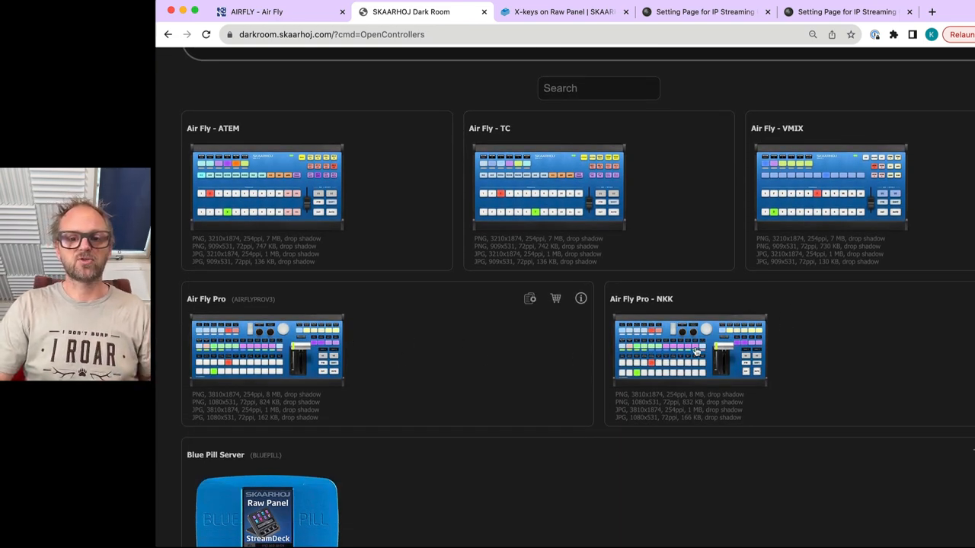
click(689, 350)
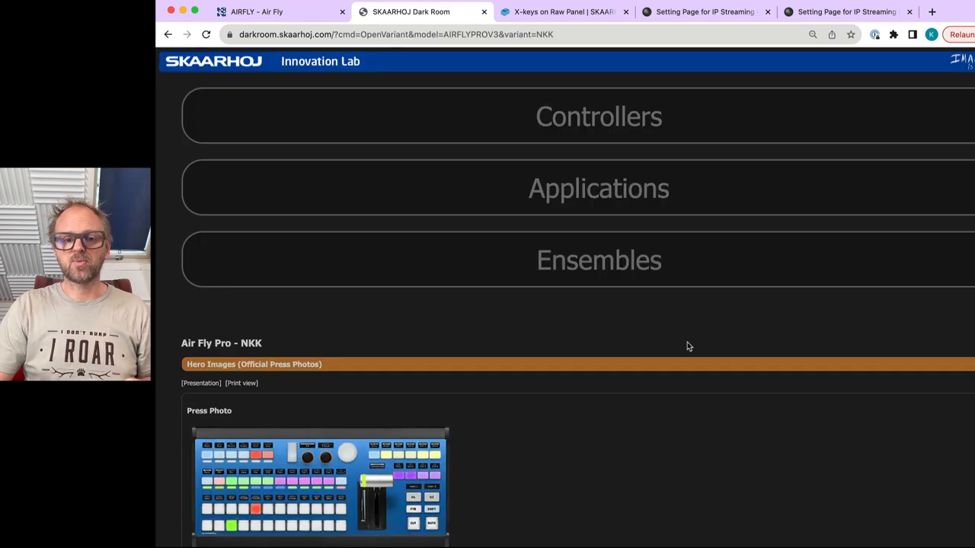
scroll(down, 3)
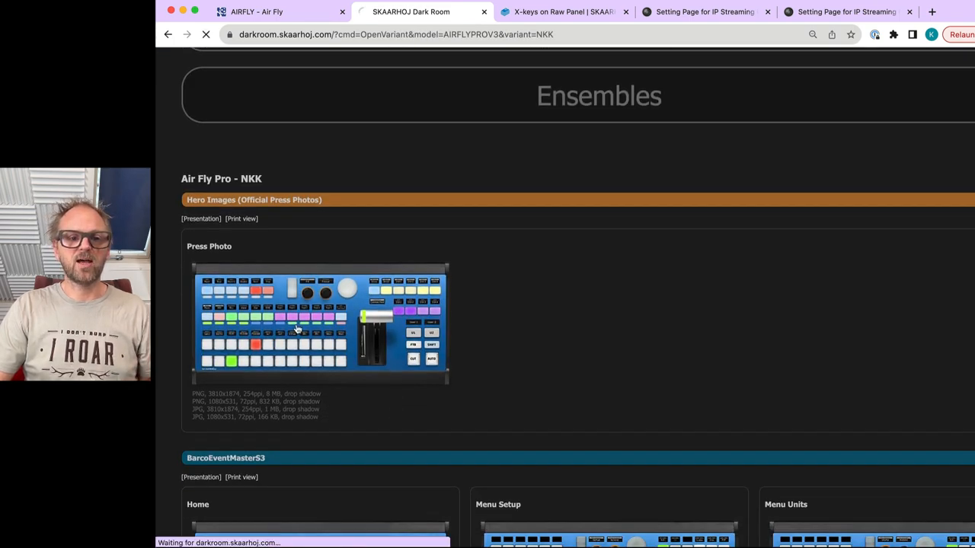
- View the Air Fly Pro press photo full size, then return to the controller page
click(318, 323)
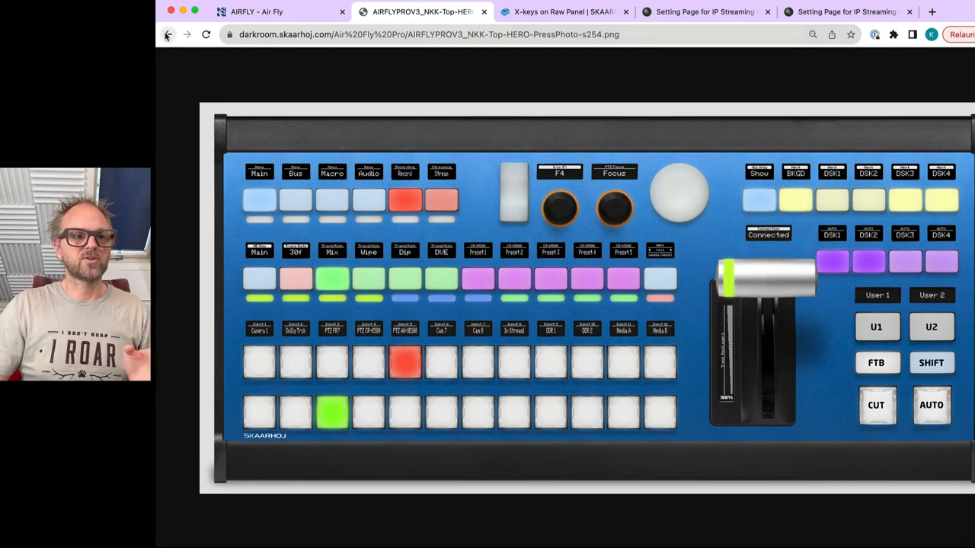
click(168, 33)
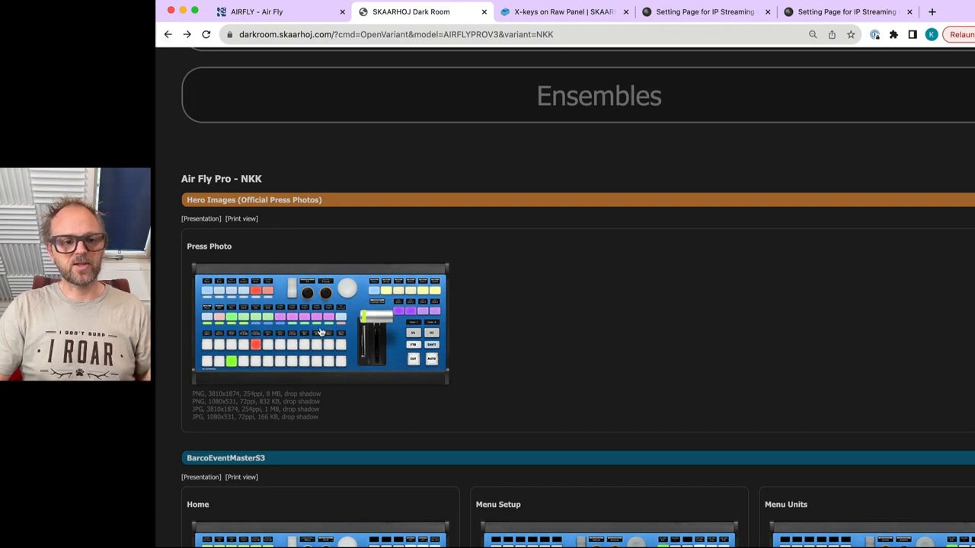
scroll(down, 3)
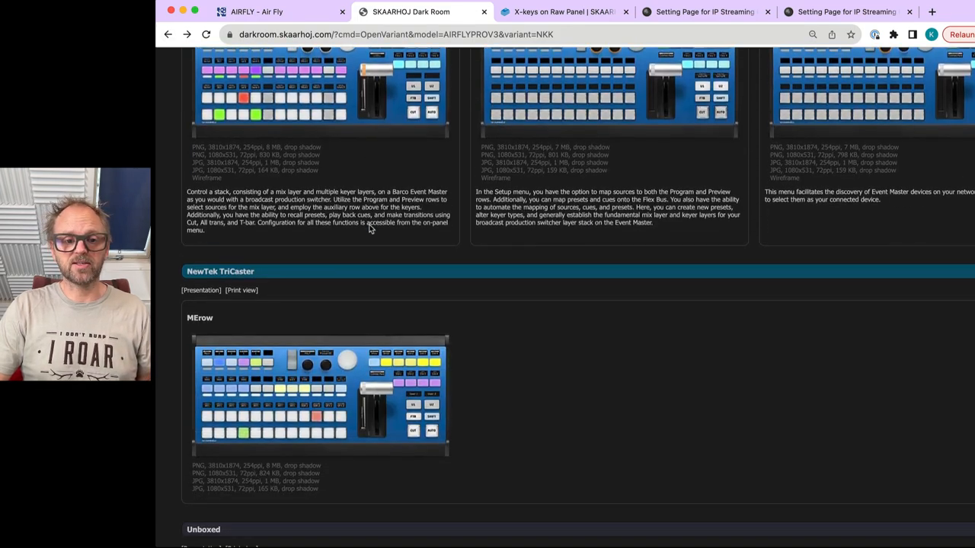
scroll(up, 3)
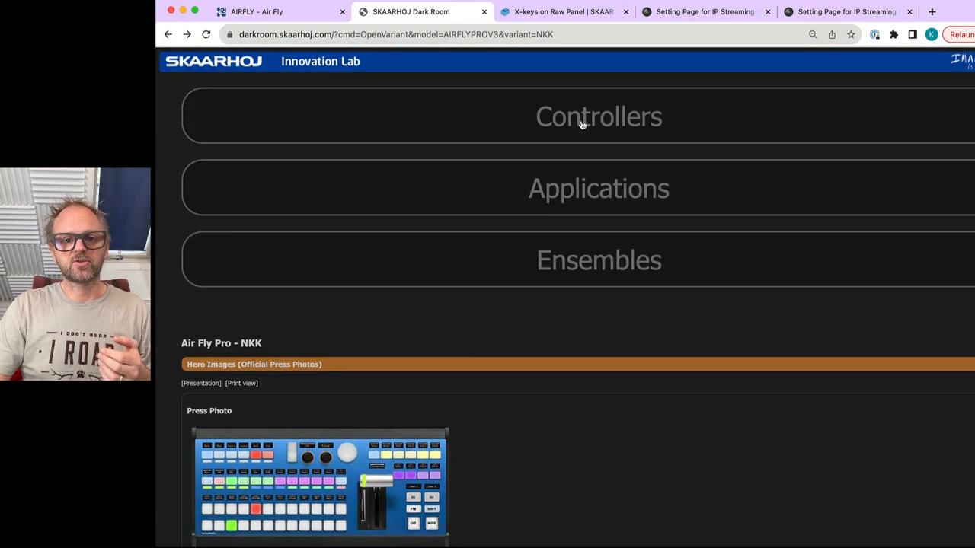
- Return to the full Controllers list and browse through the available panels
click(598, 116)
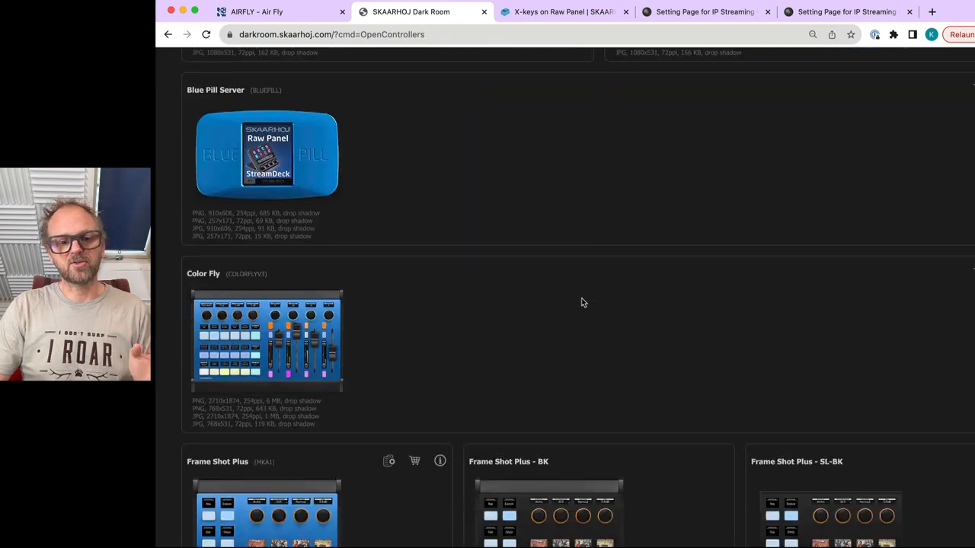
scroll(down, 3)
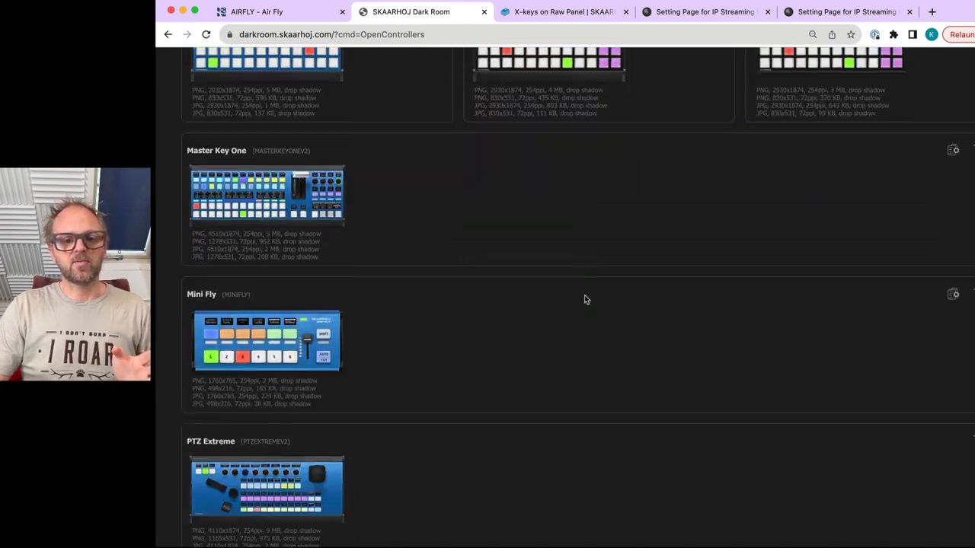
scroll(down, 3)
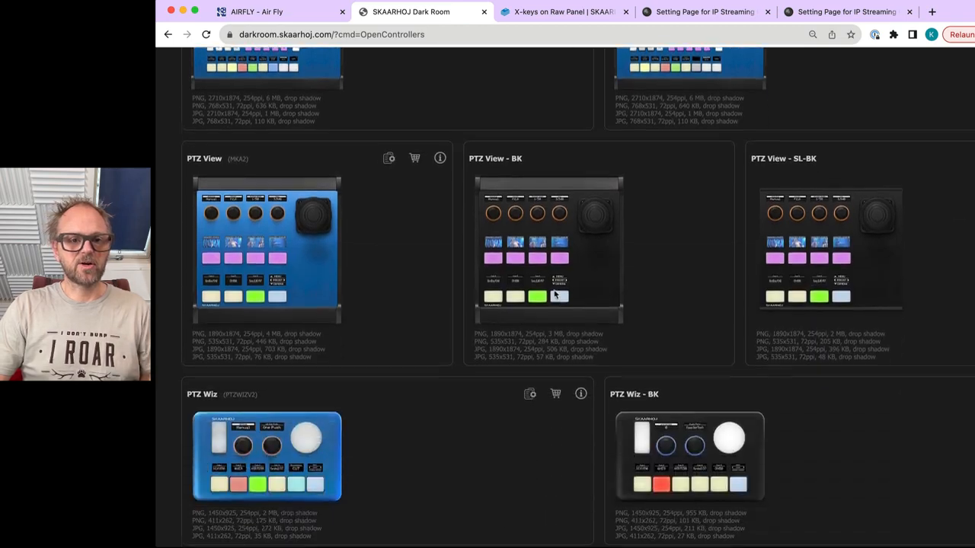
scroll(down, 3)
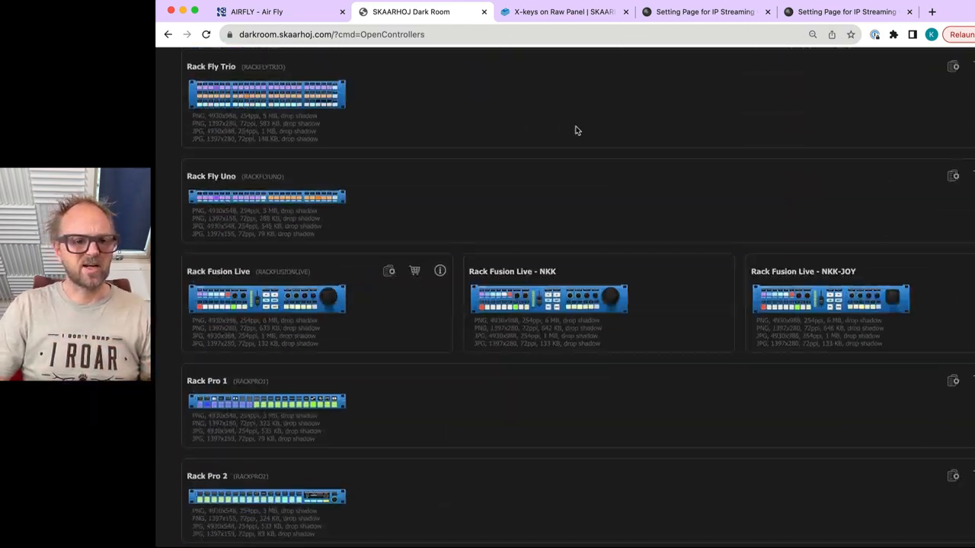
scroll(down, 3)
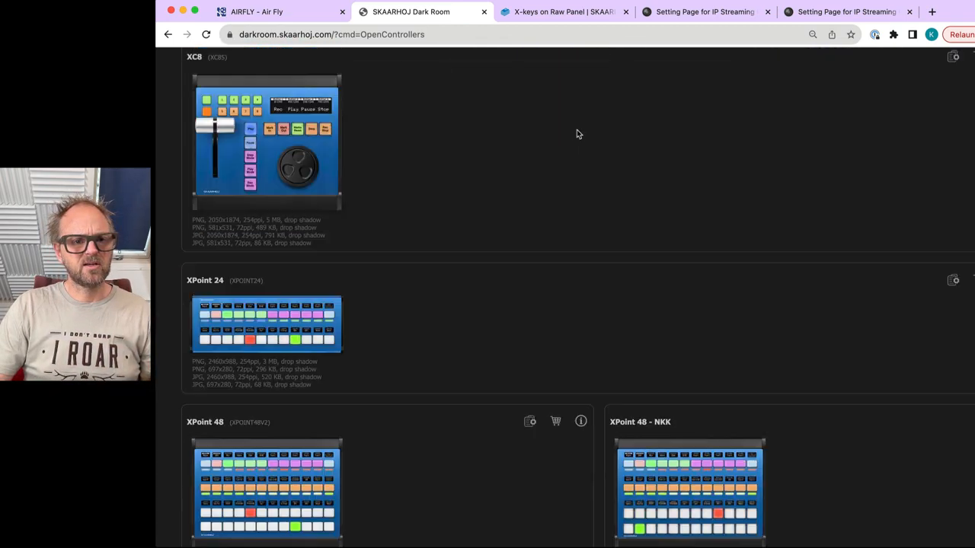
scroll(down, 3)
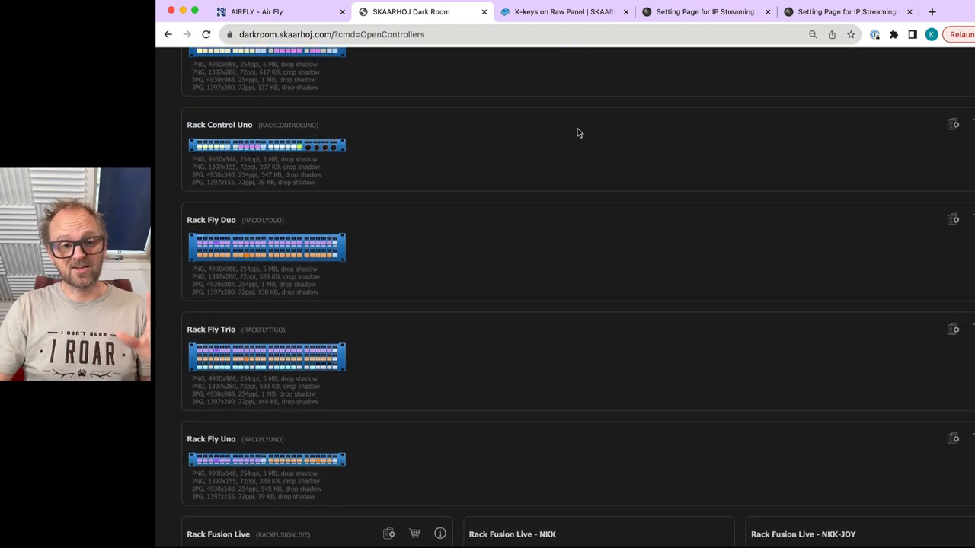
scroll(down, 3)
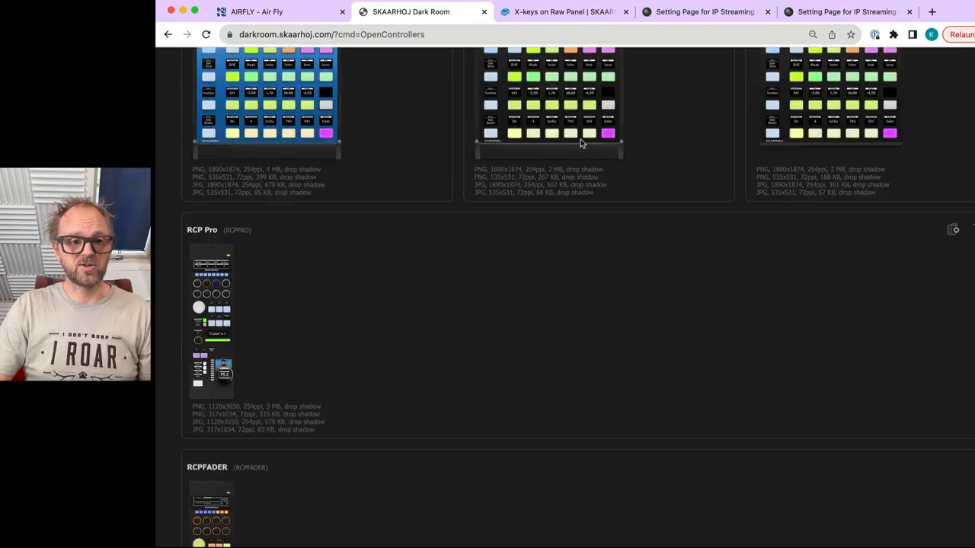
scroll(down, 3)
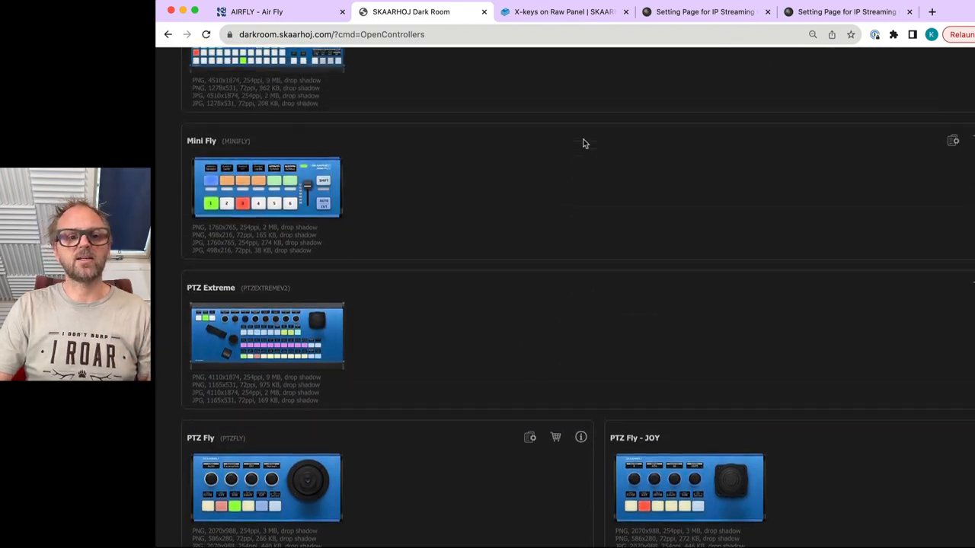
scroll(up, 3)
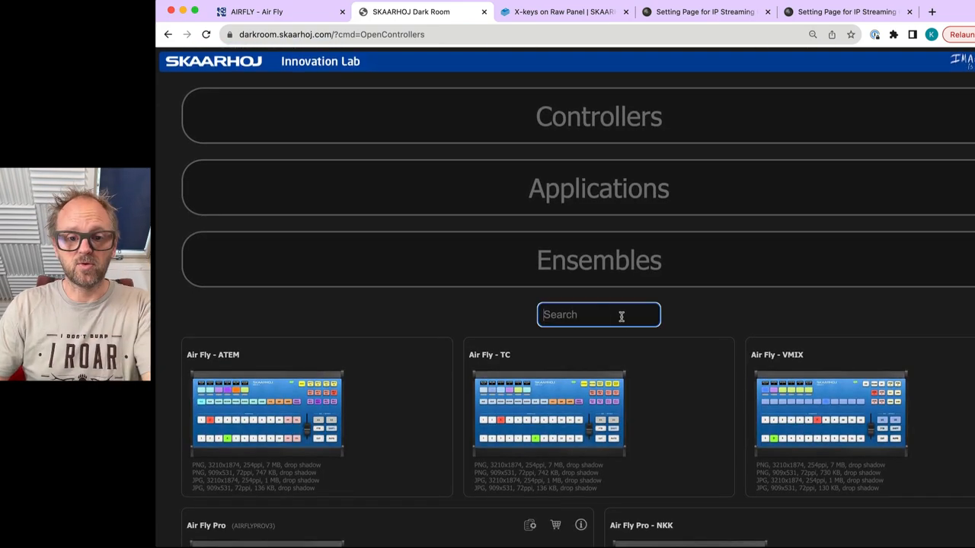
- Search the controllers for 'ptz' and view the PTZ View press photo full size
text(ptz)
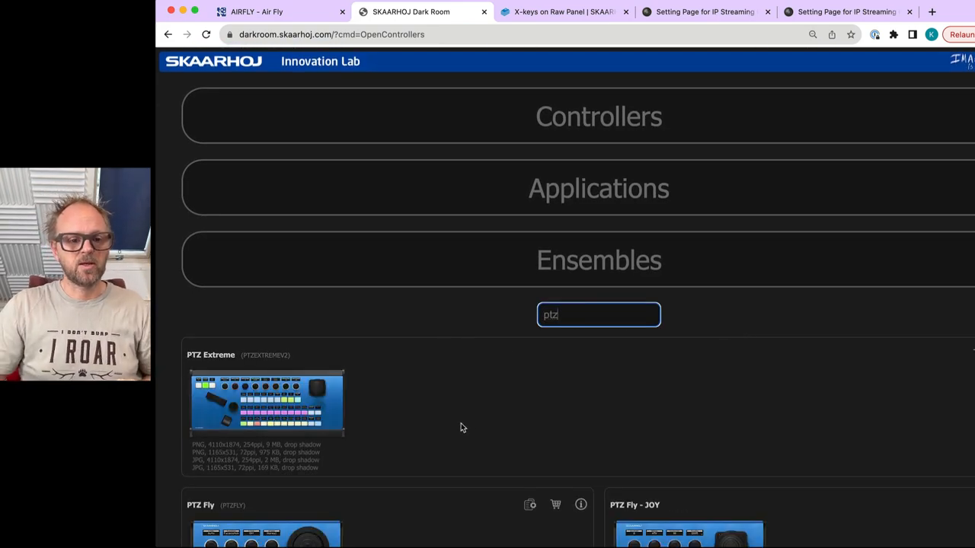
scroll(down, 3)
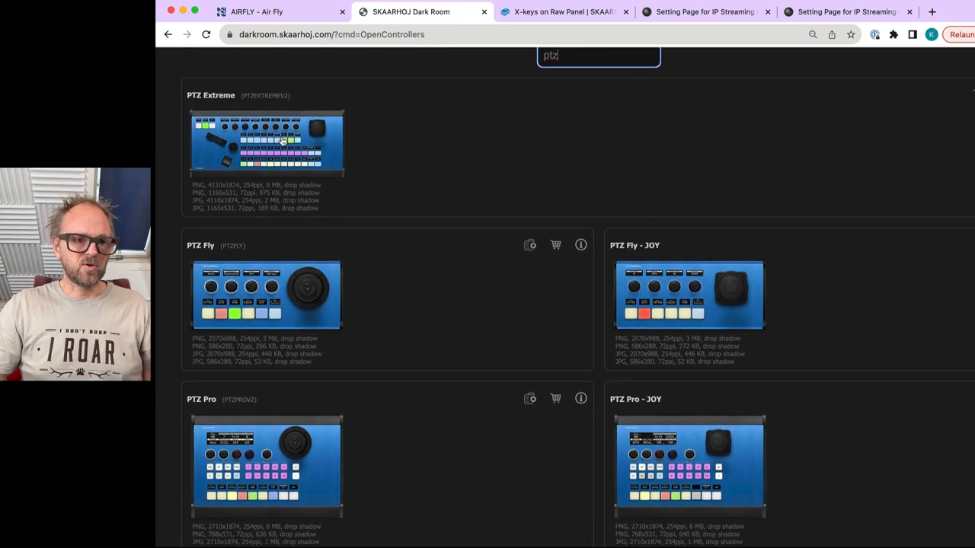
scroll(down, 3)
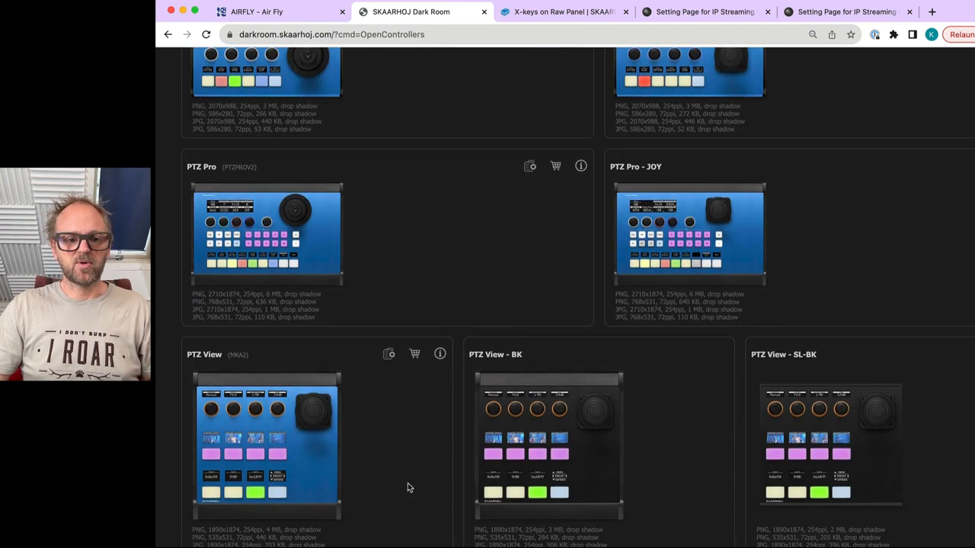
click(265, 445)
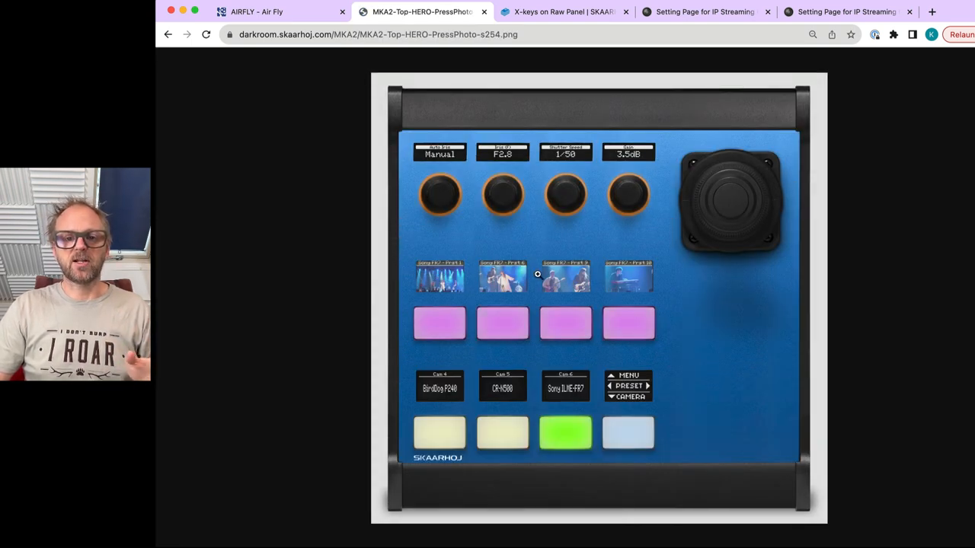
mouse_move(597, 268)
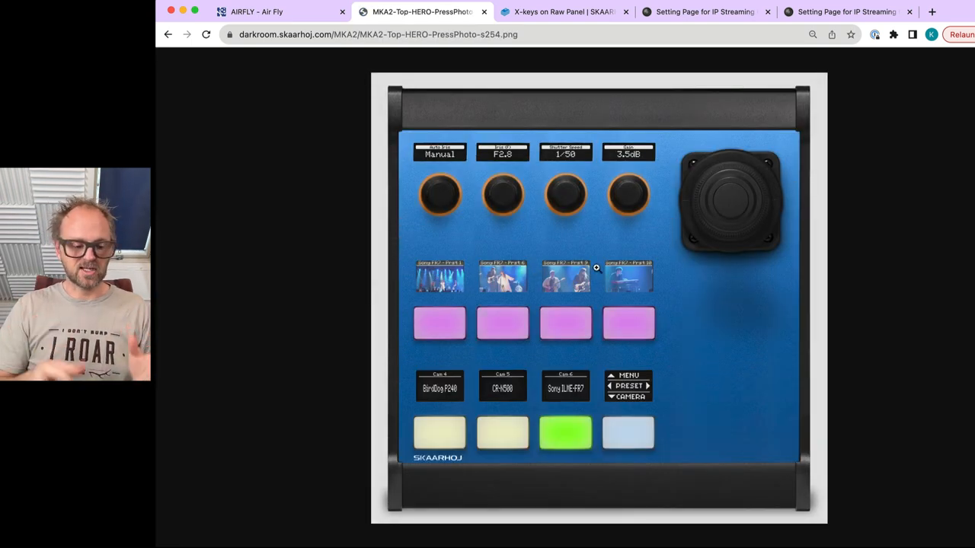